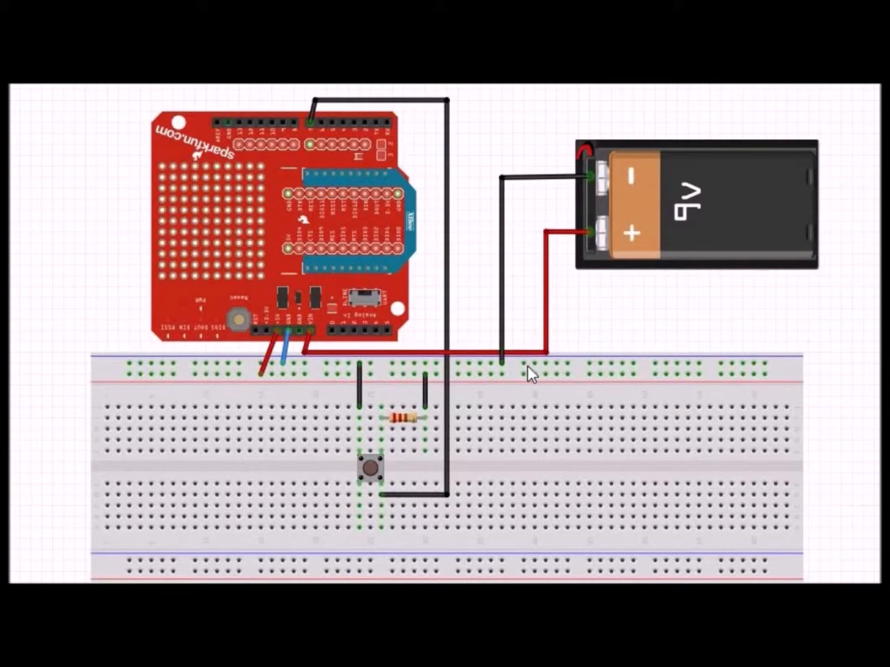
pyautogui.moveTo(571, 368)
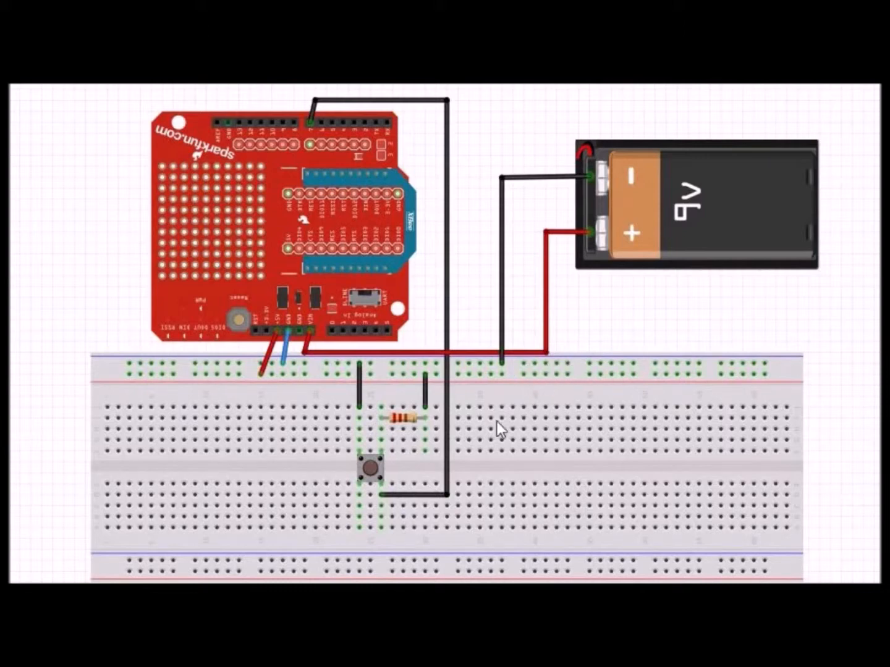
pyautogui.moveTo(439, 349)
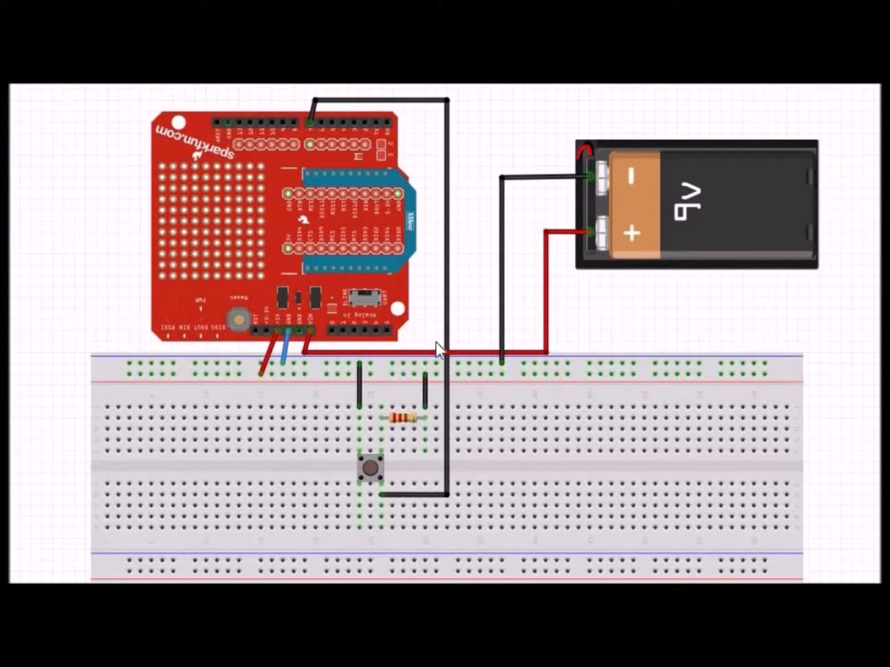
pyautogui.moveTo(228, 371)
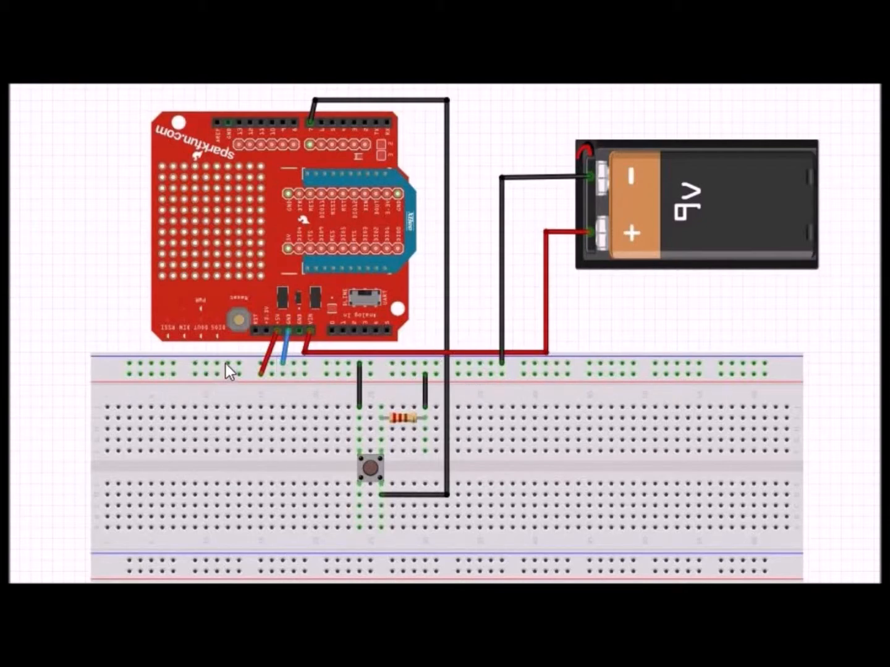
pyautogui.moveTo(310, 426)
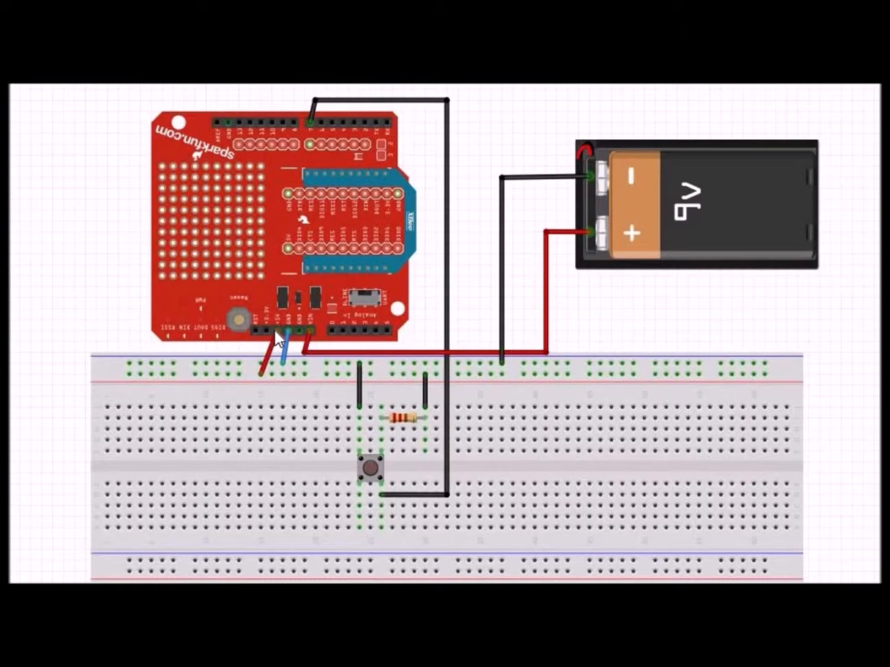
pyautogui.moveTo(564, 182)
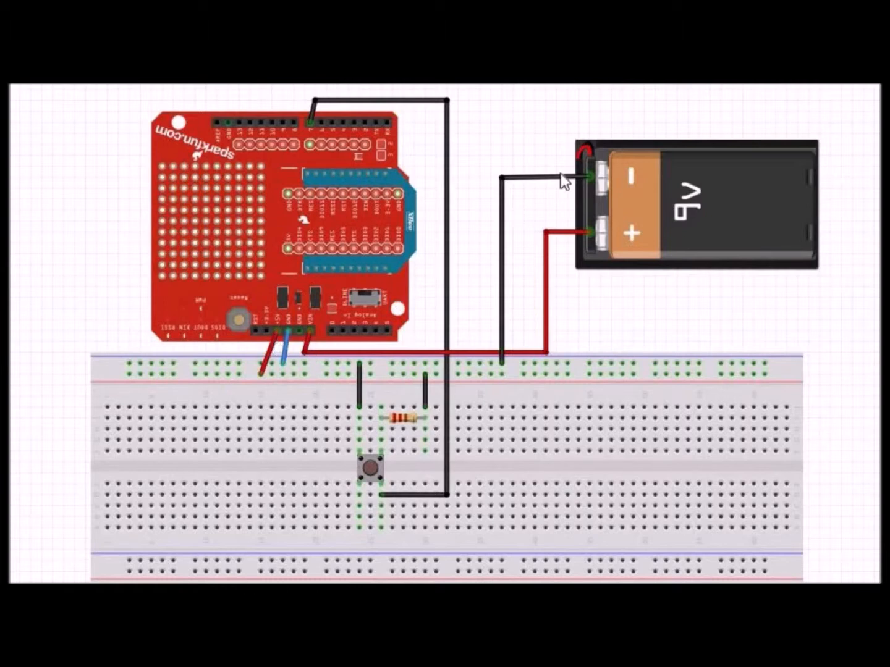
pyautogui.moveTo(508, 346)
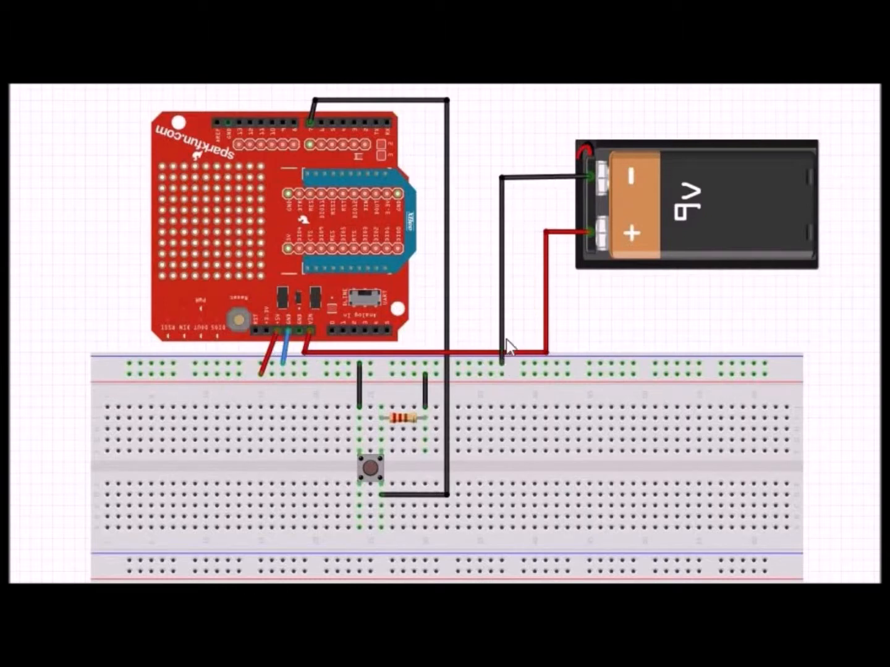
pyautogui.moveTo(577, 253)
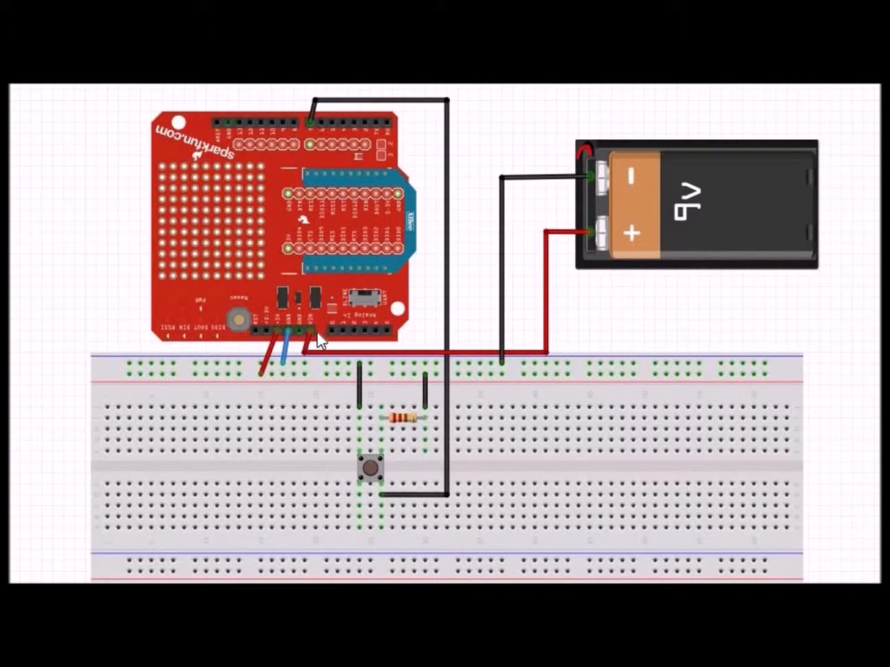
pyautogui.moveTo(402, 476)
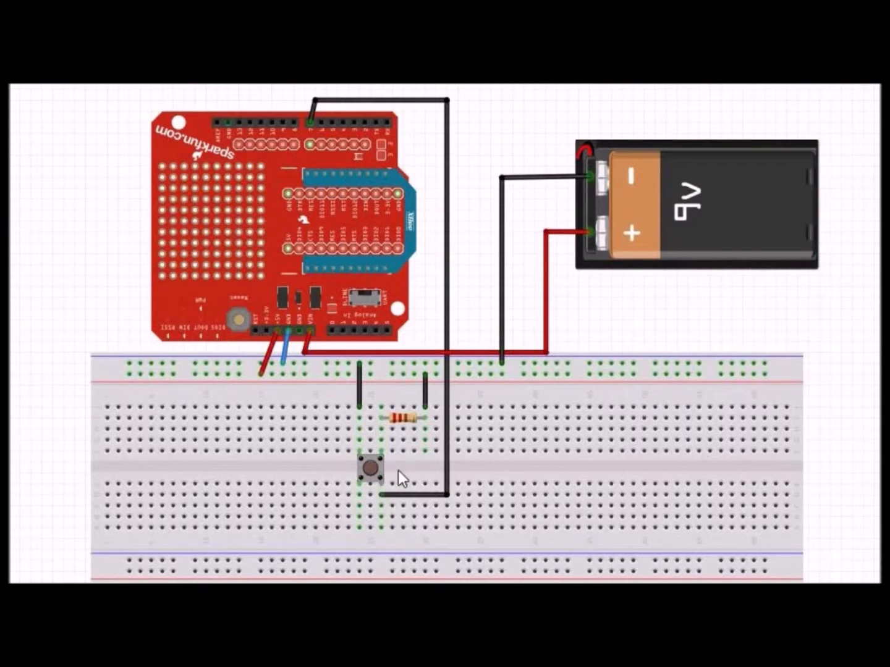
pyautogui.moveTo(414, 429)
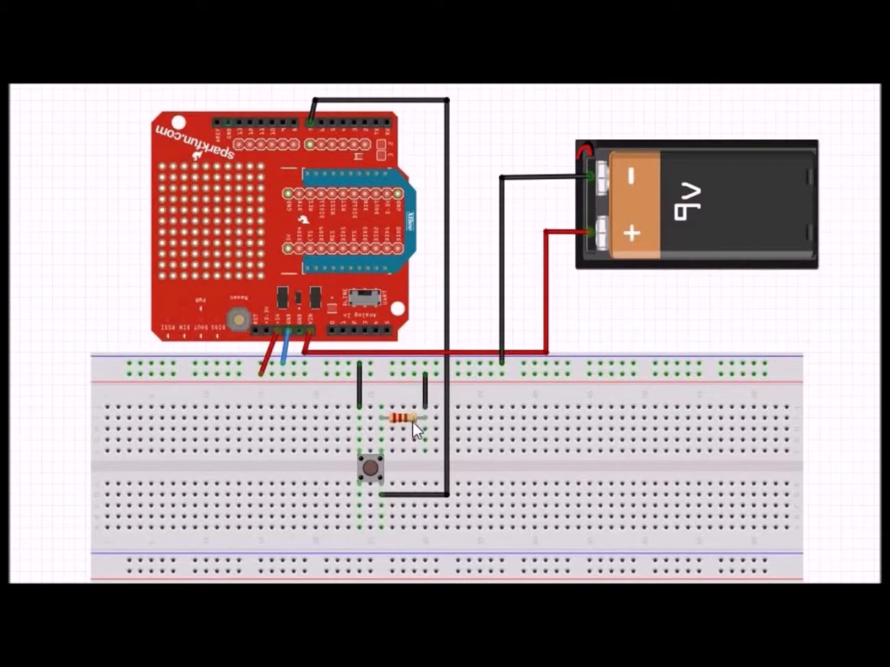
pyautogui.moveTo(412, 474)
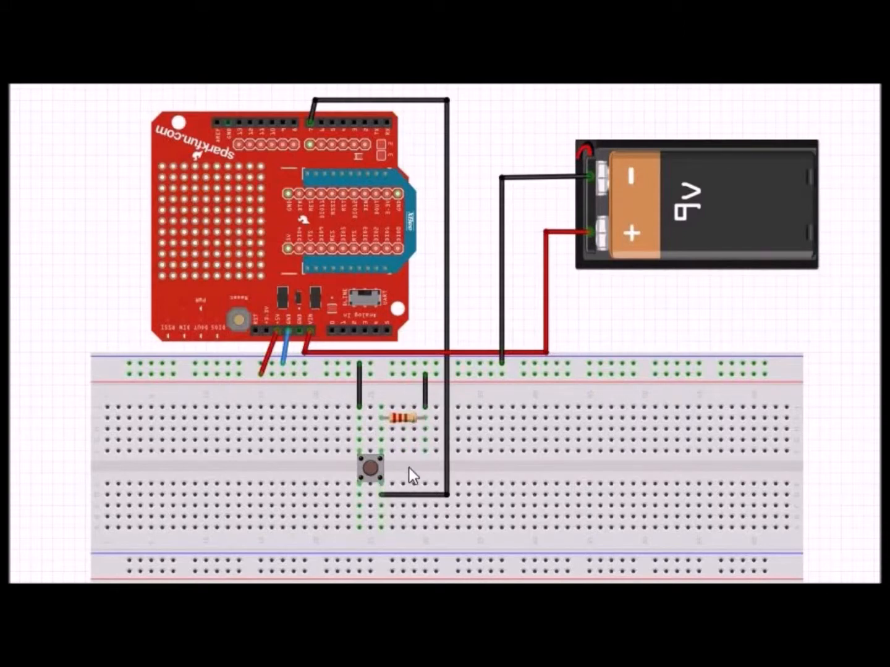
pyautogui.moveTo(425, 456)
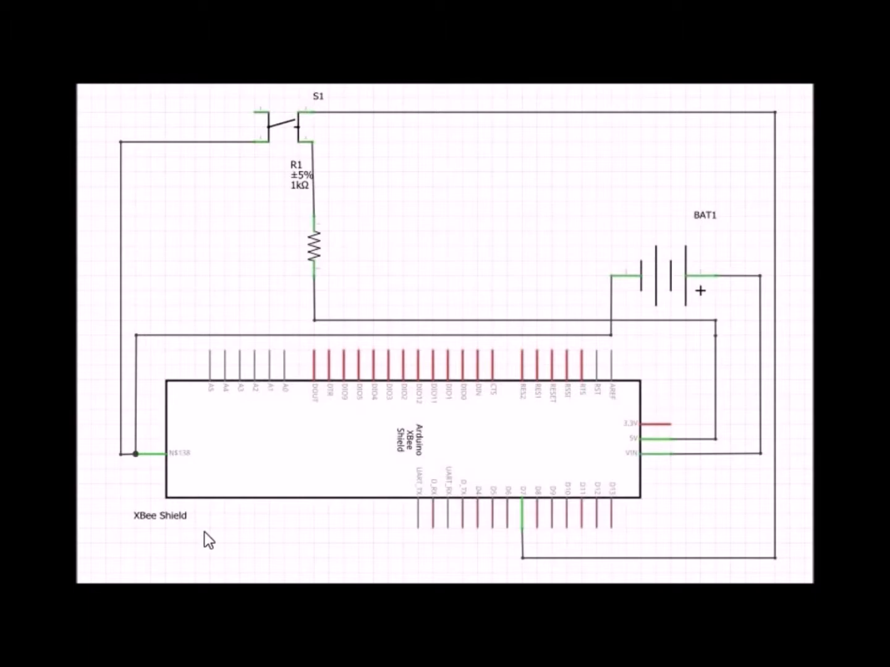
pyautogui.moveTo(265, 550)
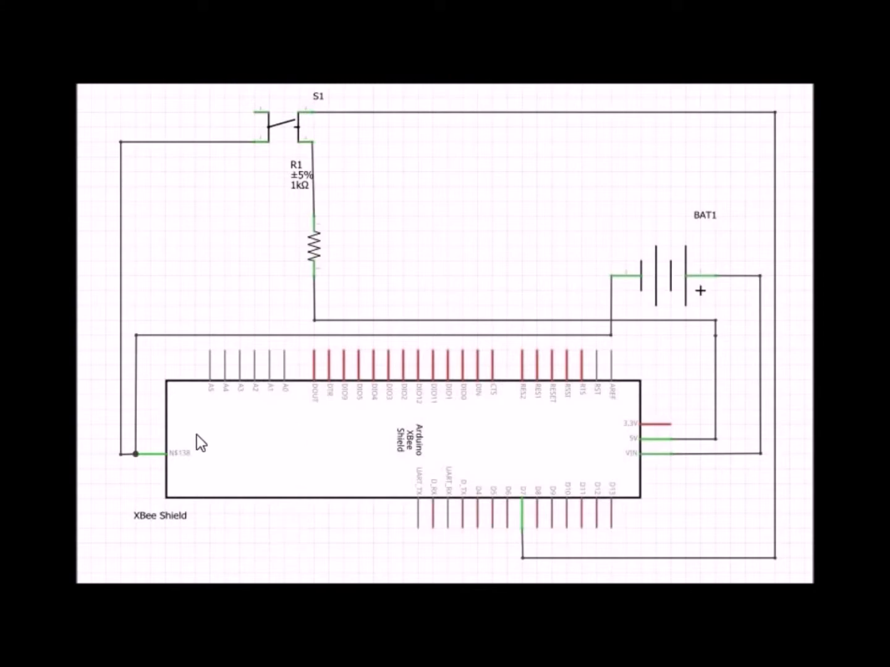
pyautogui.moveTo(549, 458)
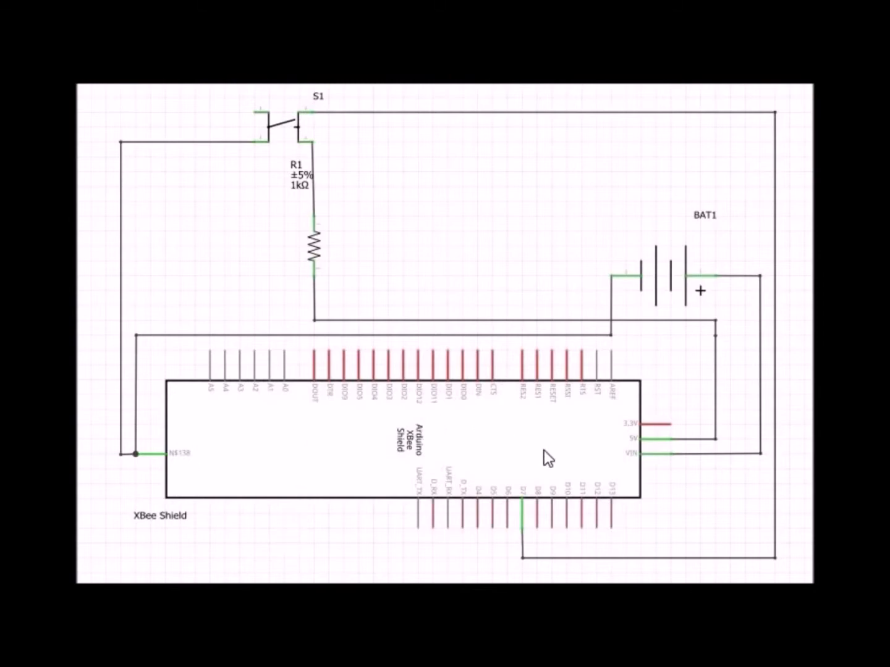
pyautogui.moveTo(284, 408)
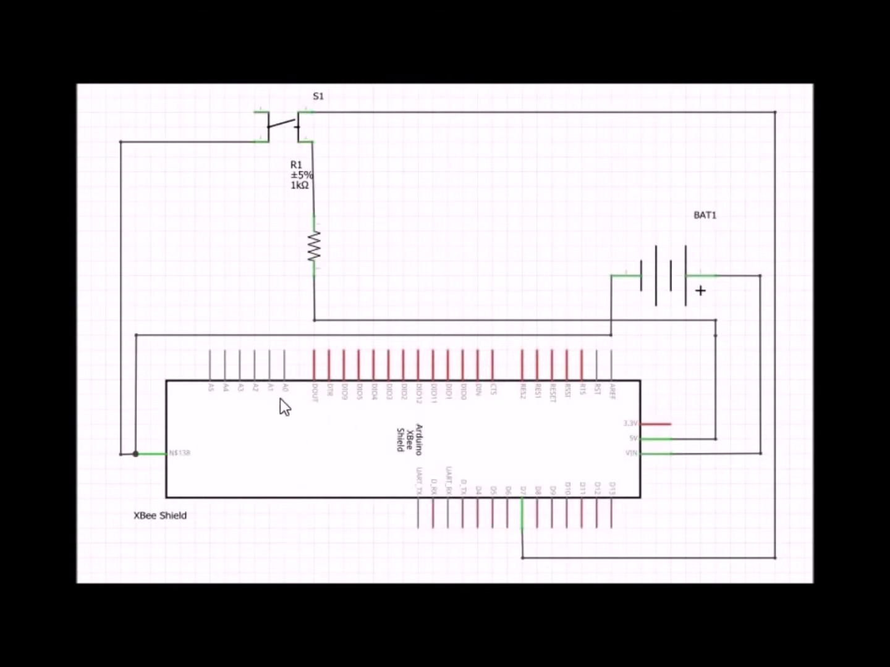
pyautogui.moveTo(215, 304)
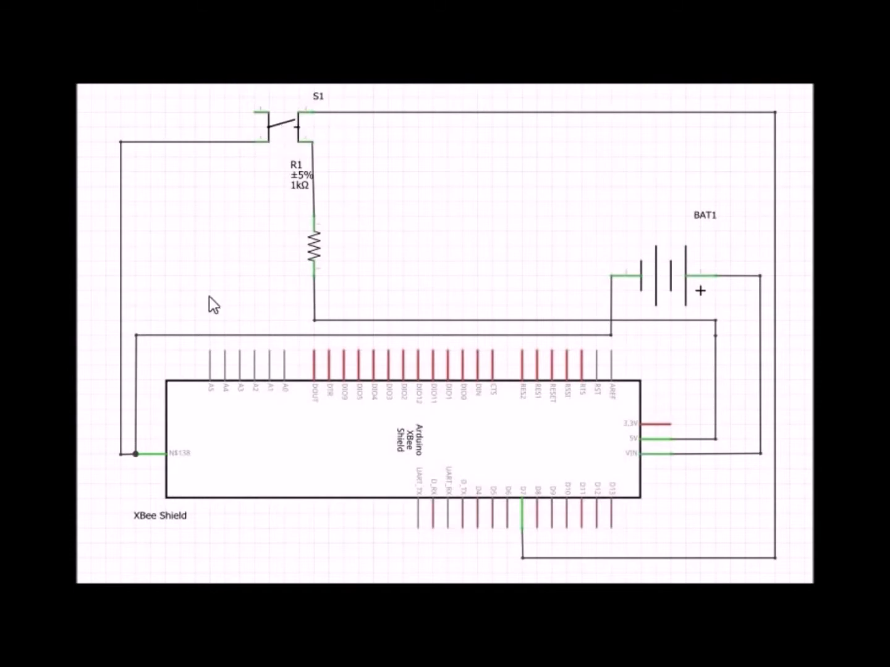
pyautogui.moveTo(688, 267)
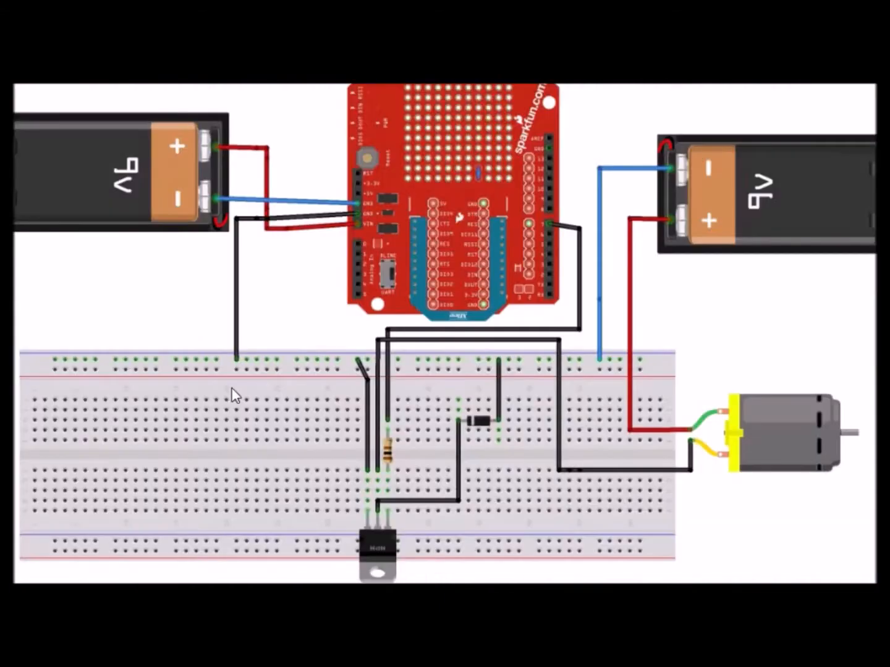
pyautogui.moveTo(154, 392)
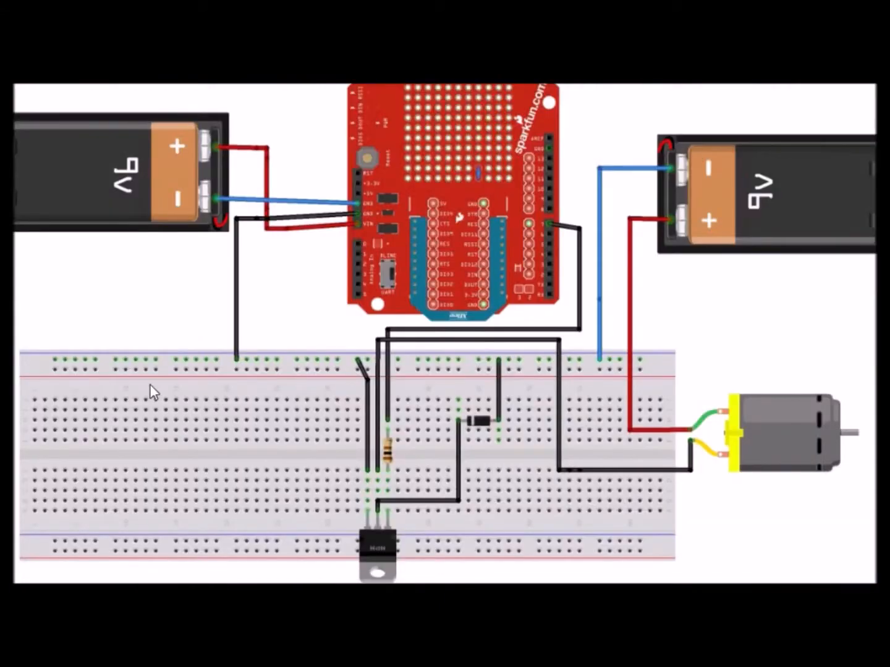
pyautogui.moveTo(237, 379)
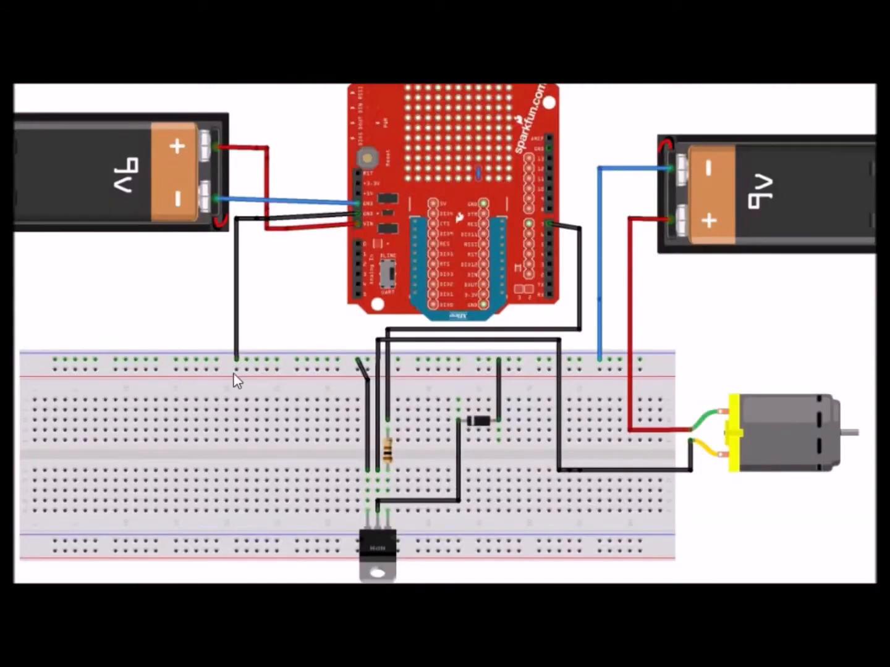
pyautogui.moveTo(260, 317)
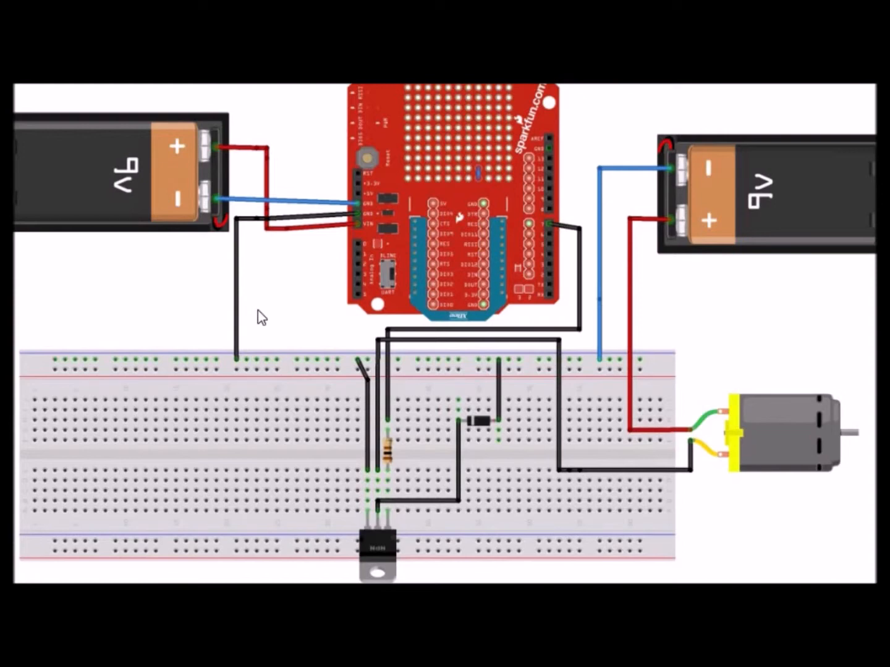
pyautogui.moveTo(448, 192)
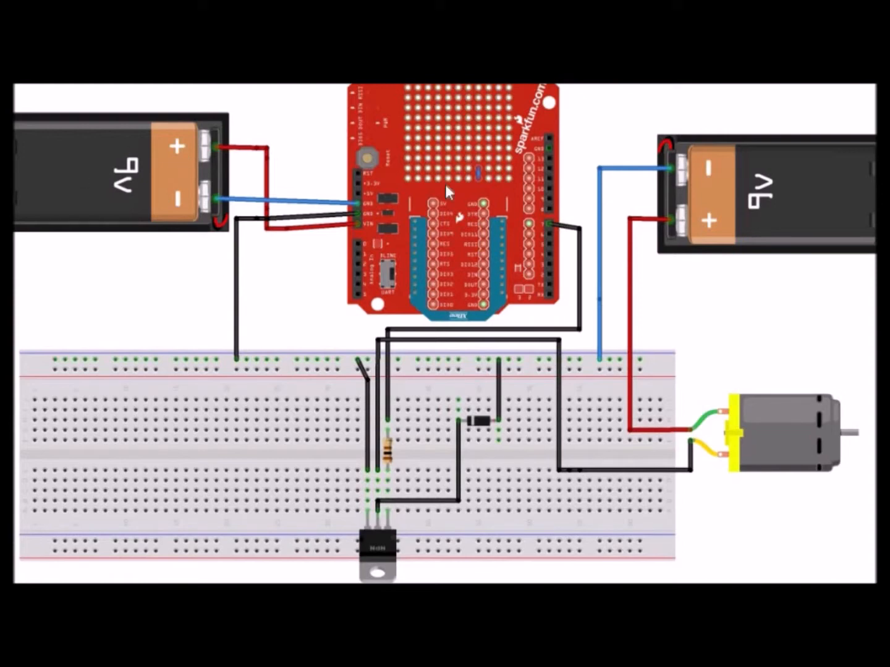
pyautogui.moveTo(177, 184)
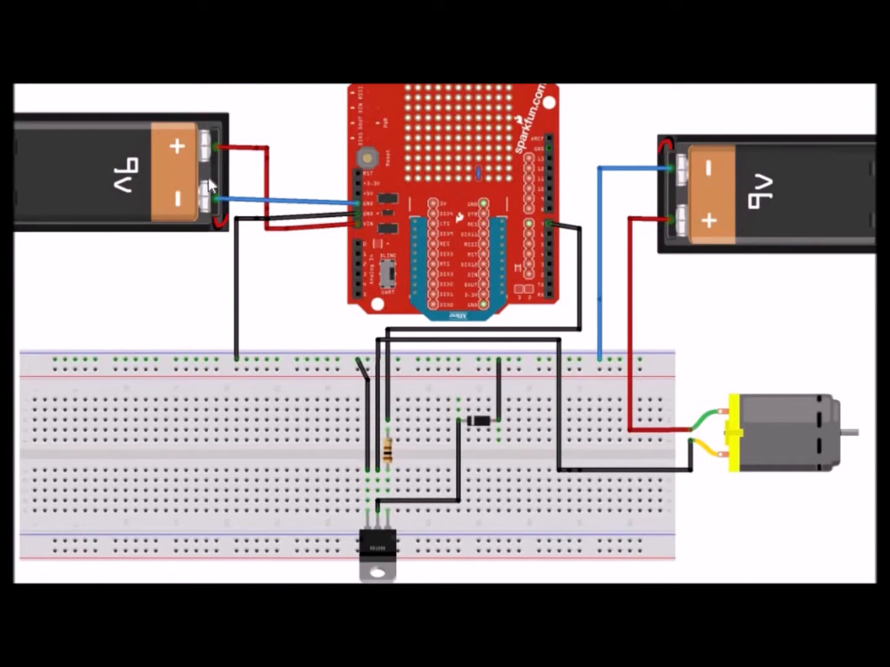
pyautogui.moveTo(205, 190)
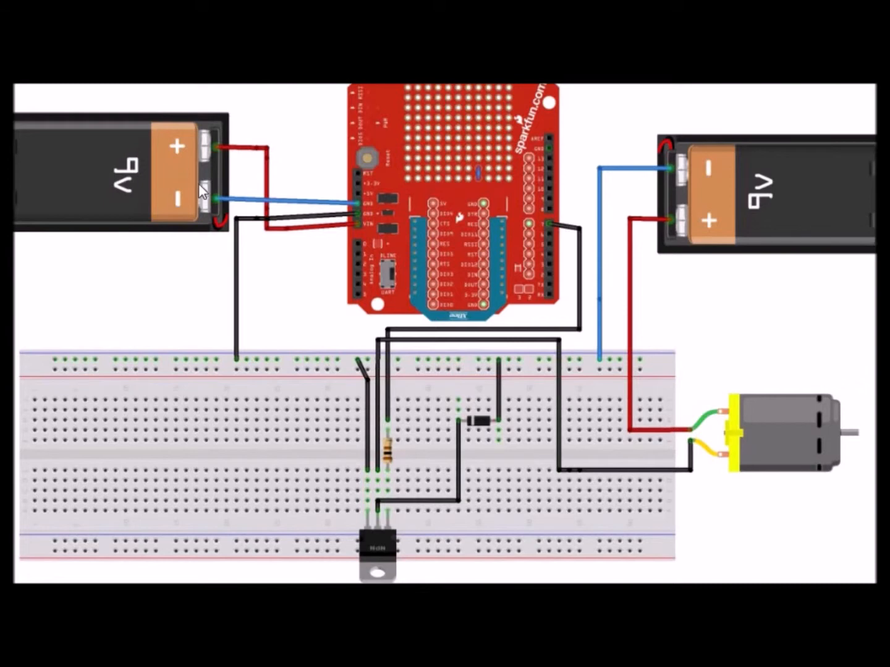
pyautogui.moveTo(204, 182)
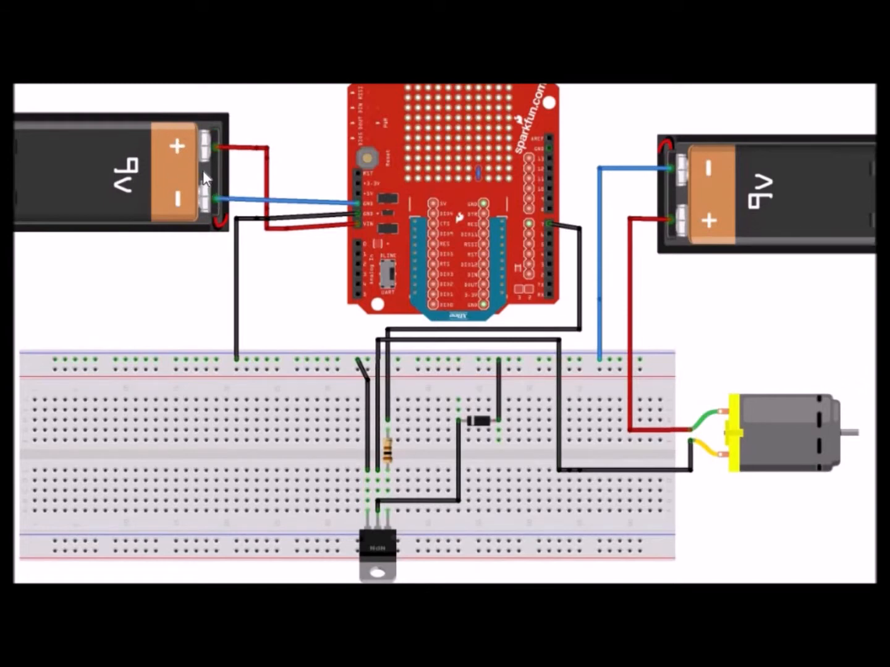
pyautogui.moveTo(492, 187)
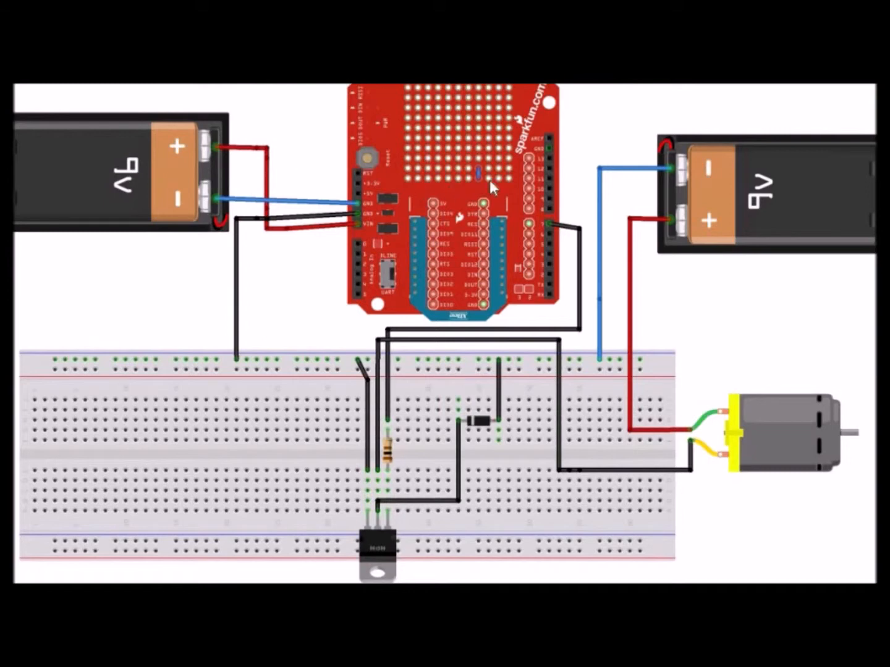
pyautogui.moveTo(673, 164)
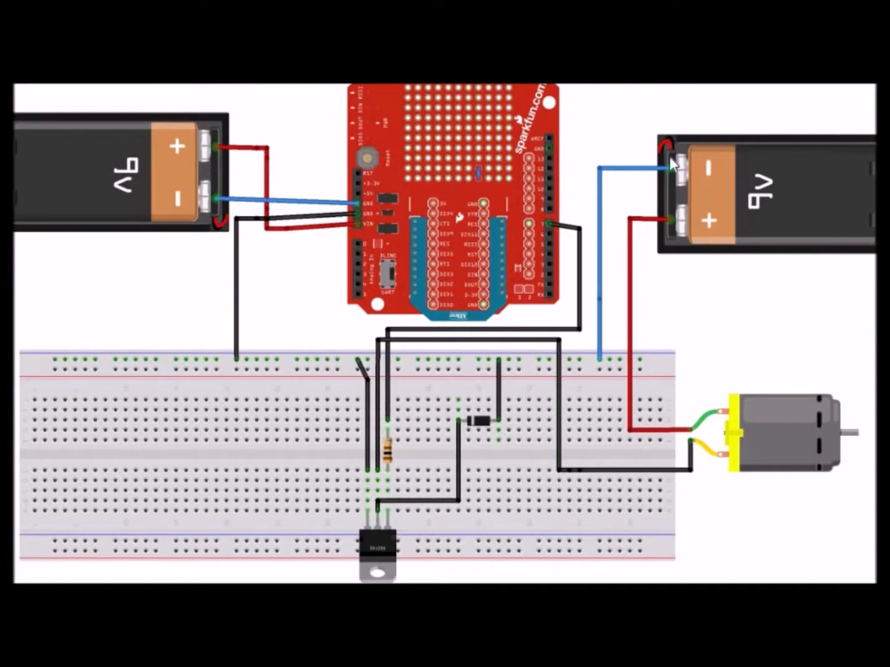
pyautogui.moveTo(723, 200)
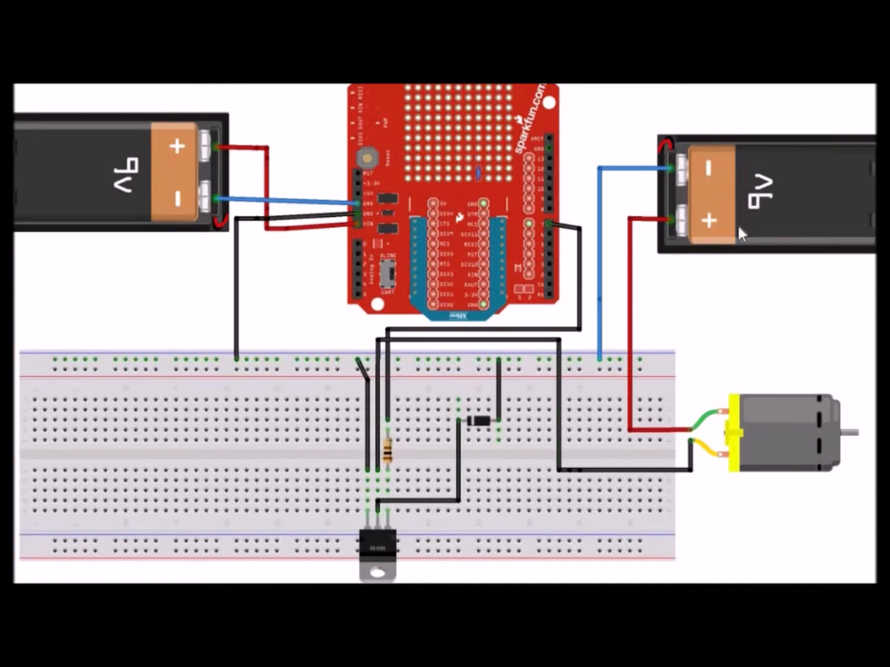
pyautogui.moveTo(709, 422)
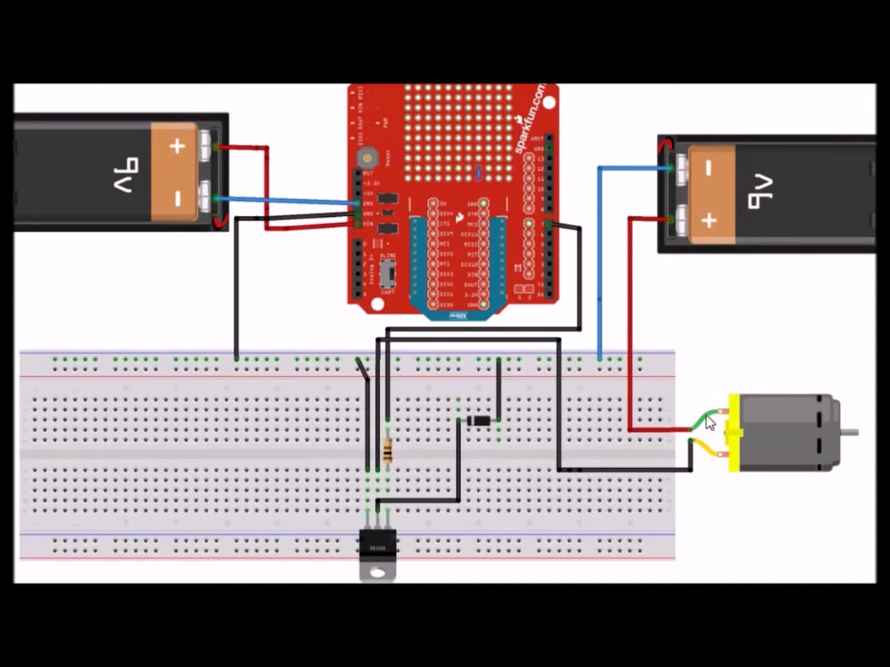
pyautogui.moveTo(652, 276)
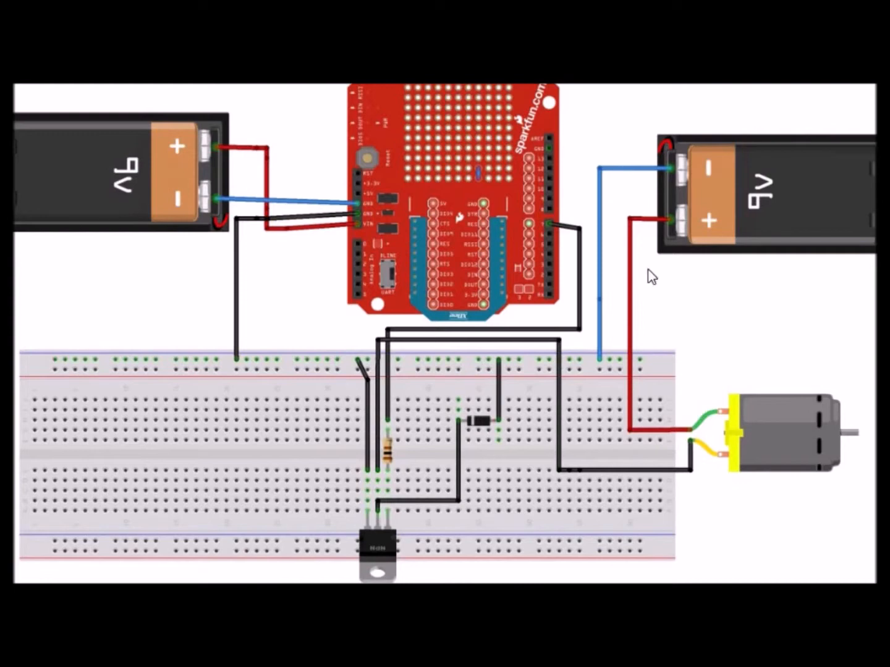
pyautogui.moveTo(593, 401)
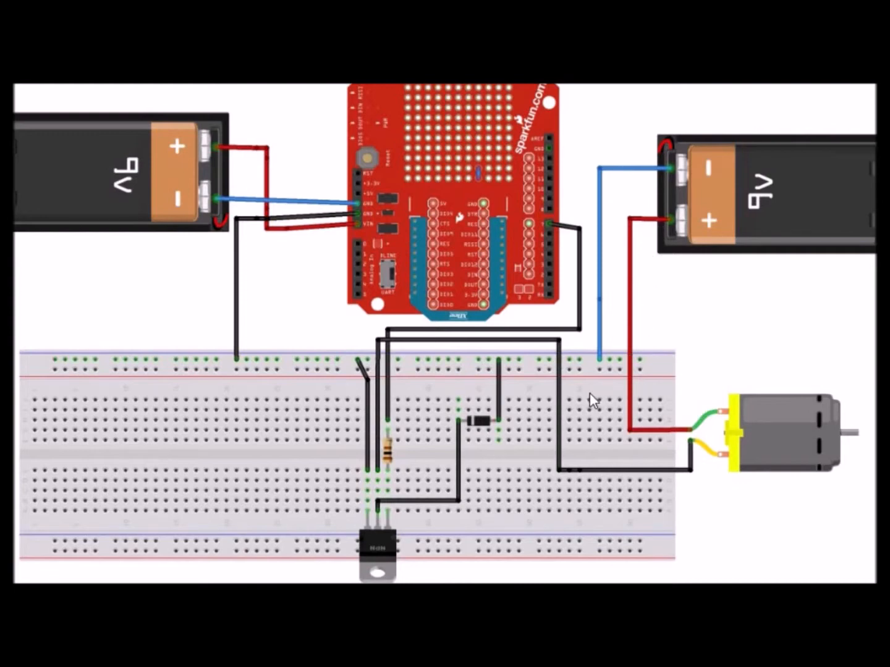
pyautogui.moveTo(413, 528)
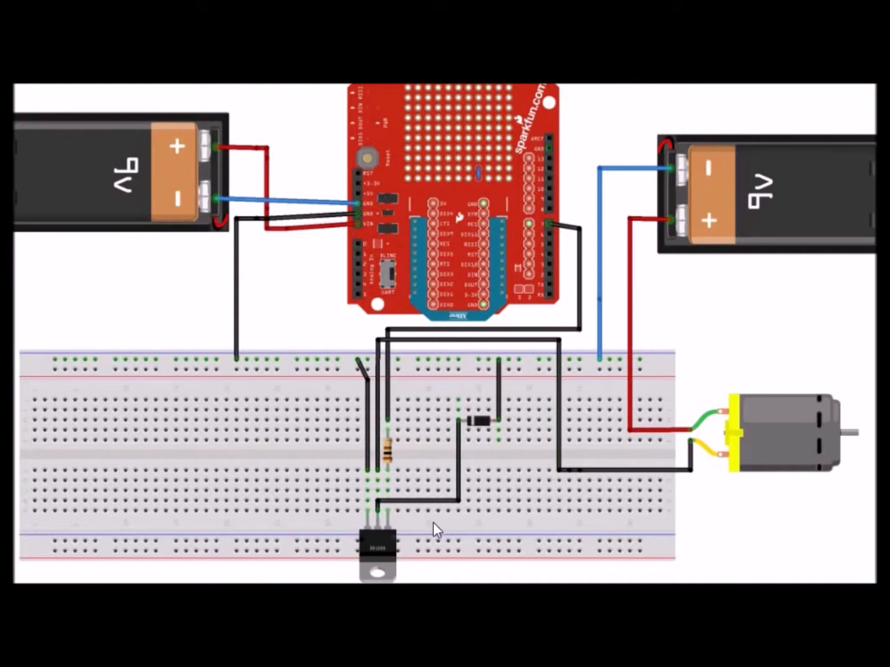
pyautogui.moveTo(381, 536)
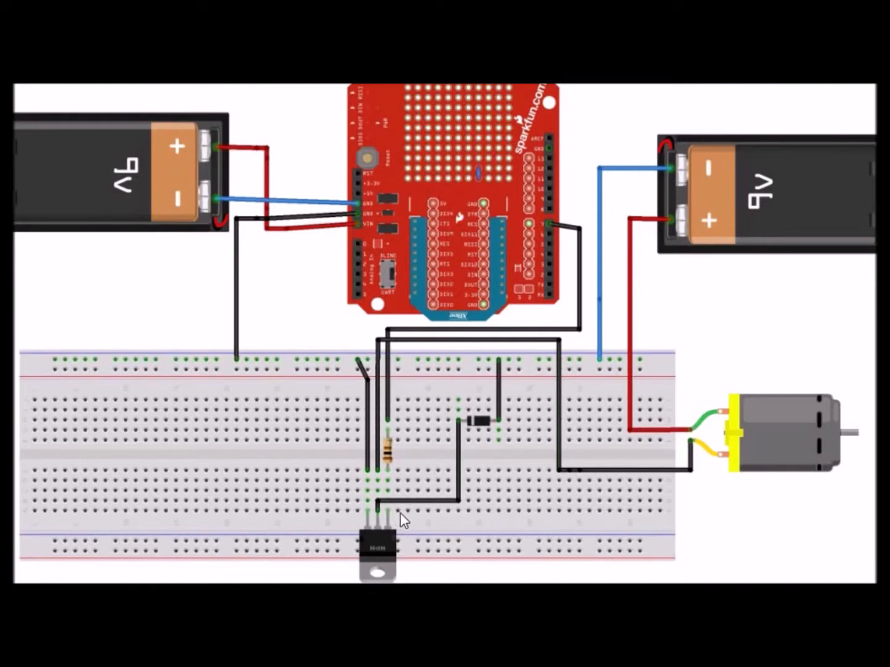
pyautogui.moveTo(408, 506)
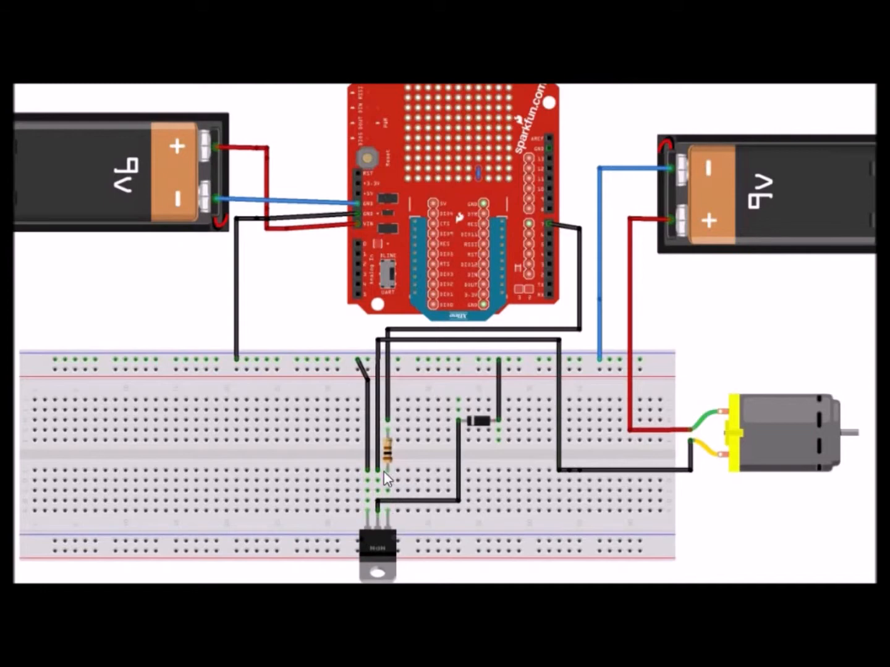
pyautogui.moveTo(395, 491)
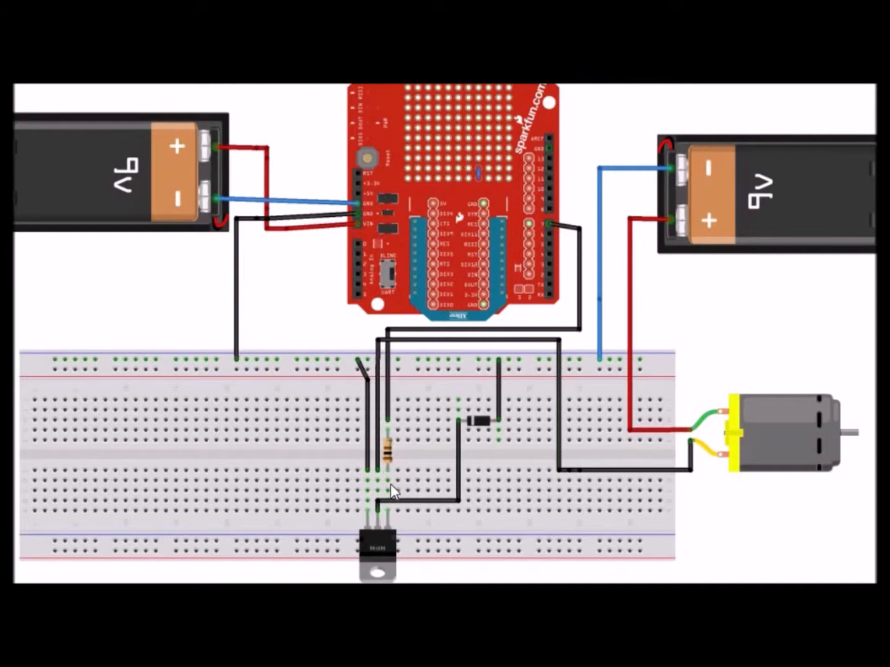
pyautogui.moveTo(395, 522)
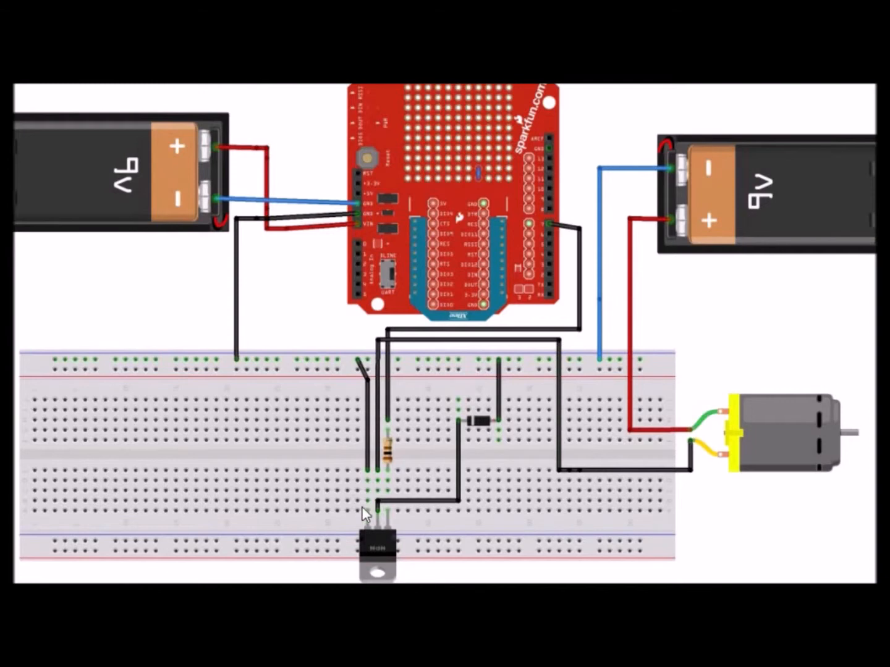
pyautogui.moveTo(401, 494)
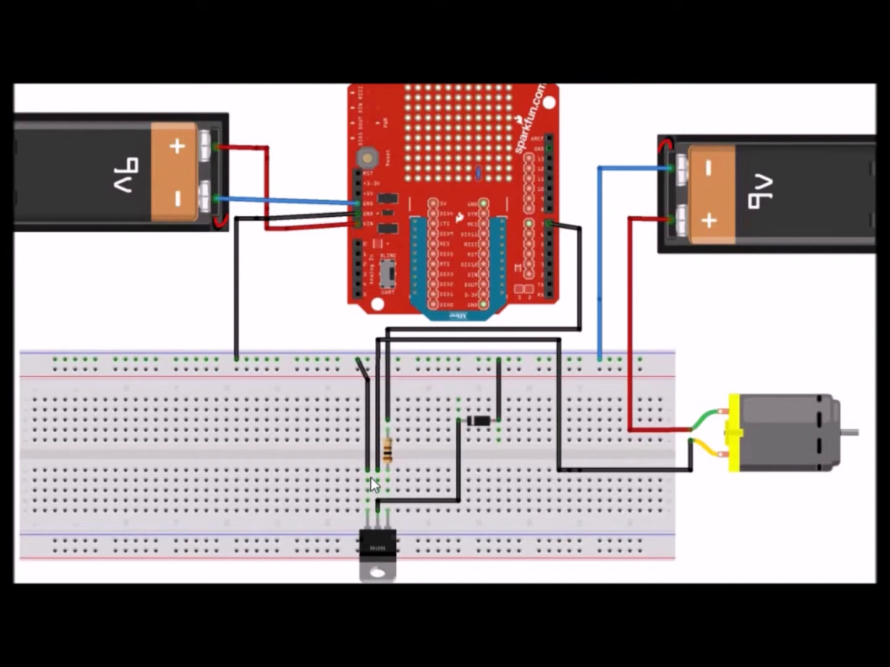
pyautogui.moveTo(445, 488)
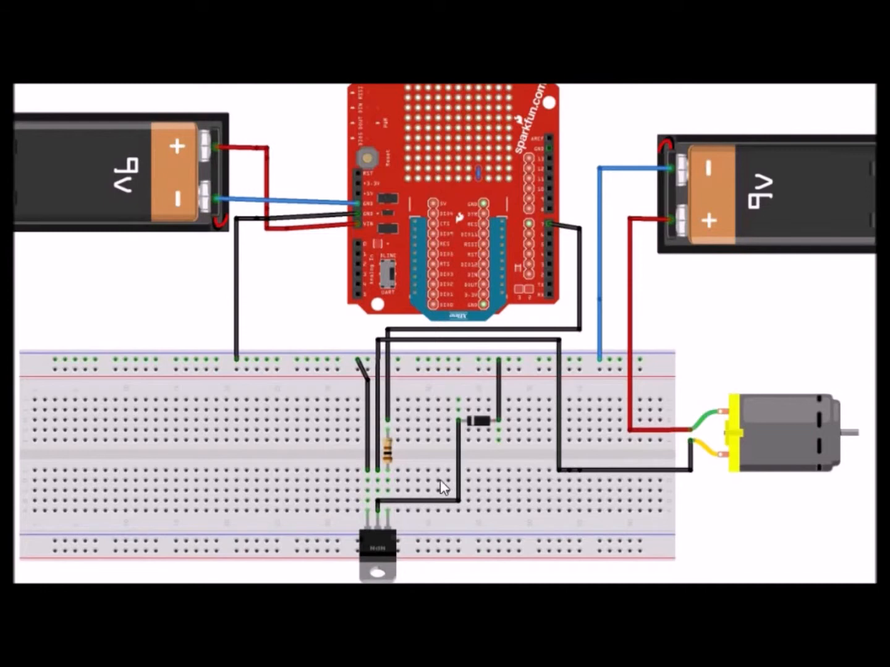
pyautogui.moveTo(411, 488)
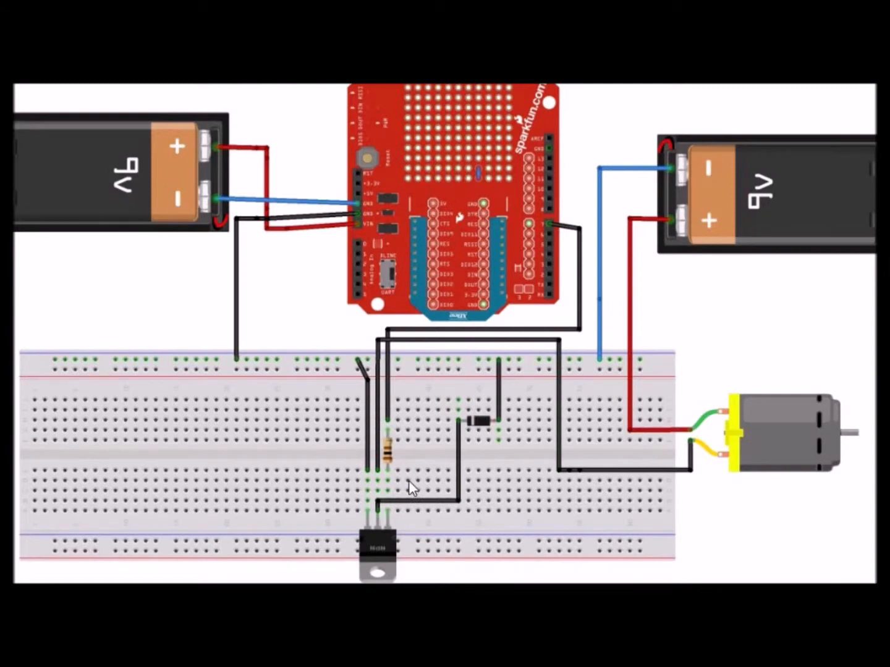
pyautogui.moveTo(390, 500)
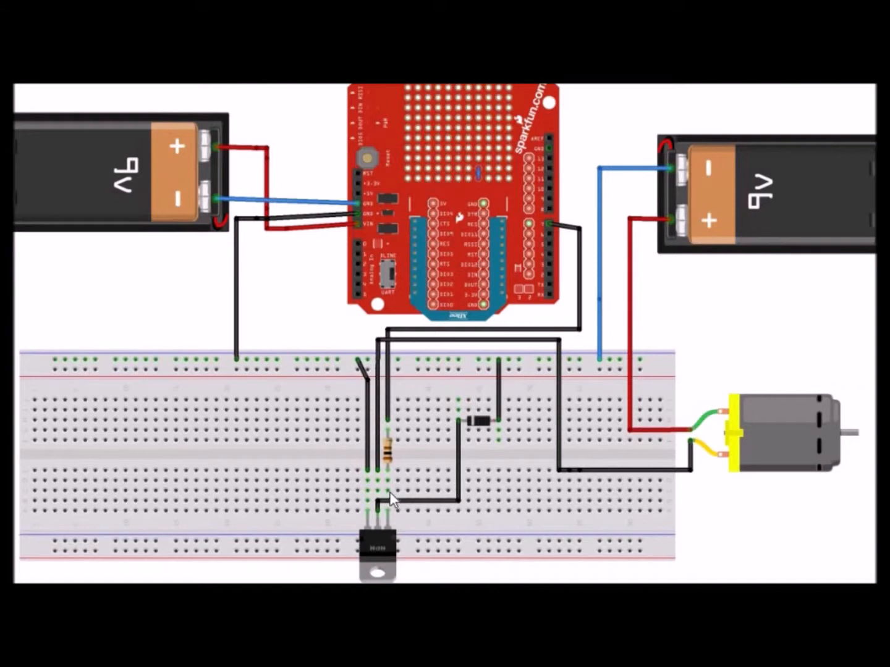
pyautogui.moveTo(391, 501)
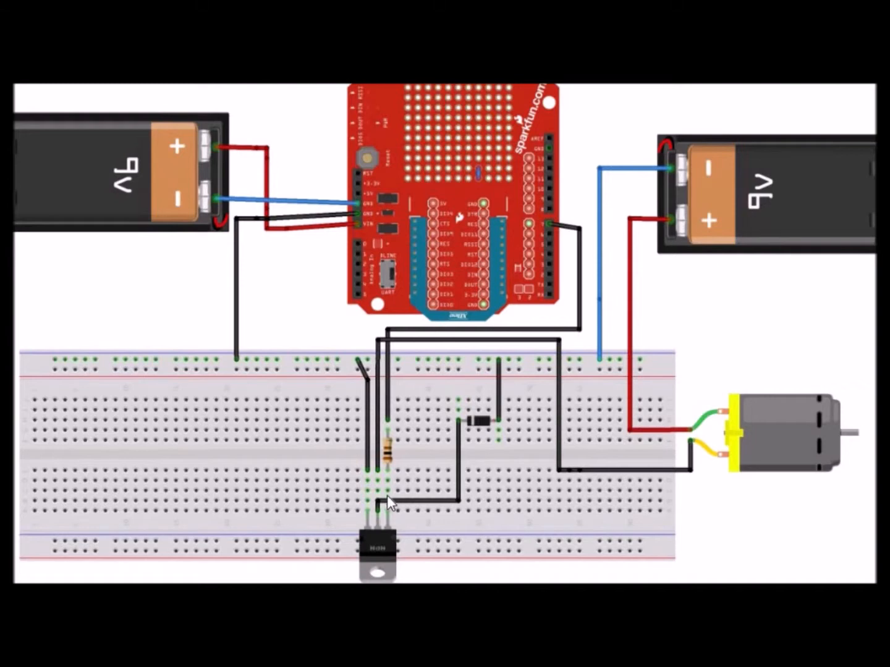
pyautogui.moveTo(549, 260)
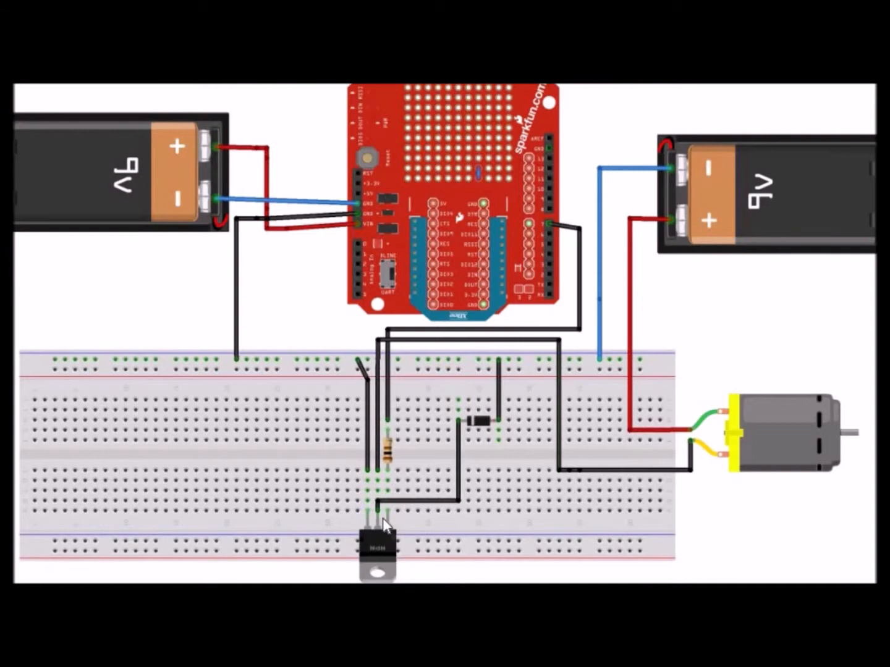
pyautogui.moveTo(392, 482)
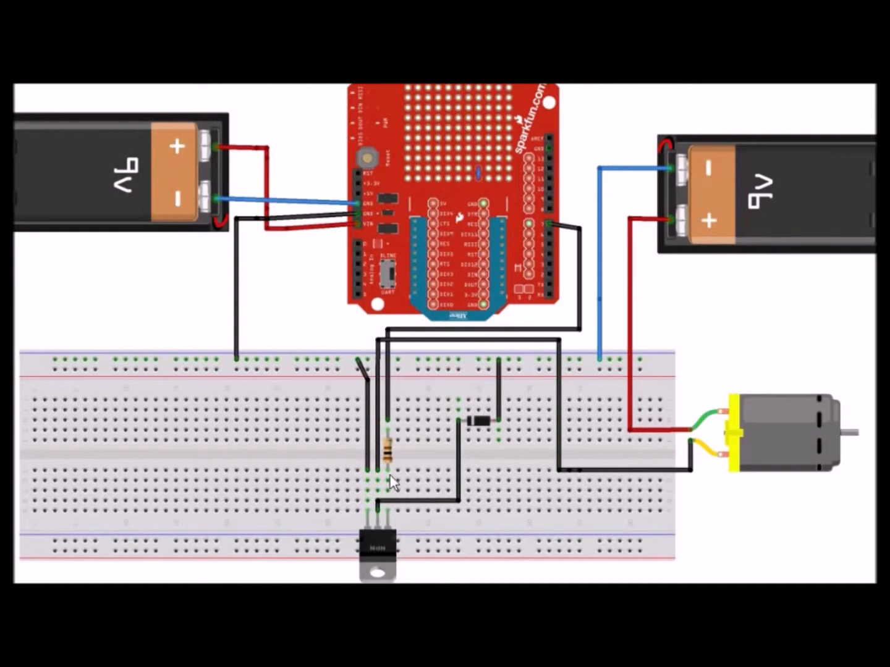
pyautogui.moveTo(394, 488)
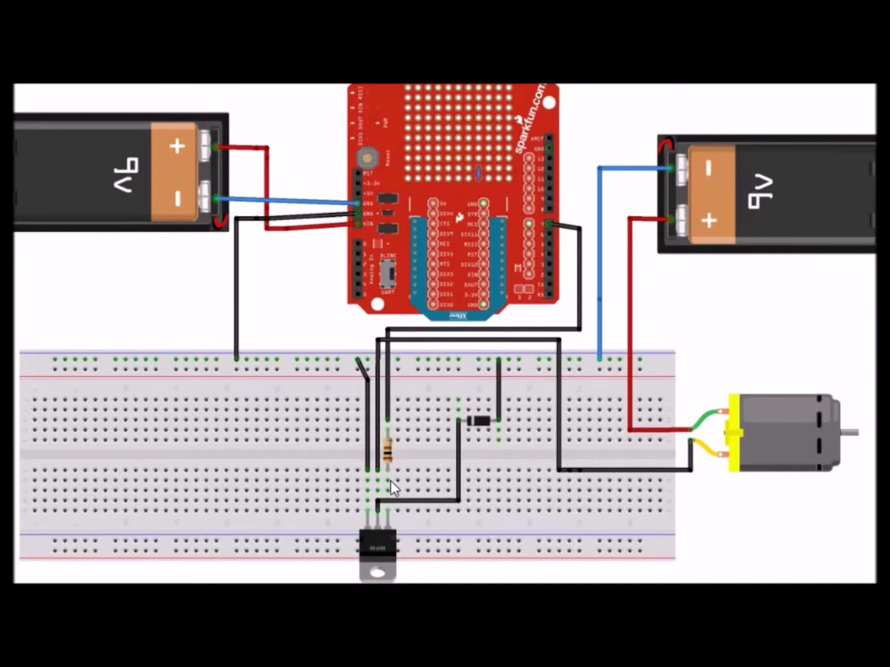
pyautogui.moveTo(408, 485)
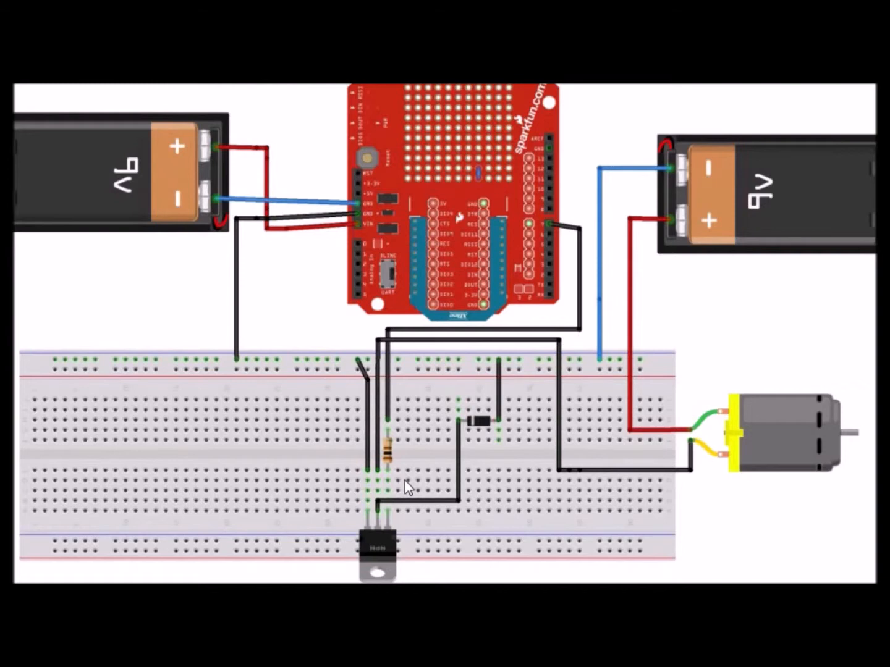
pyautogui.moveTo(457, 450)
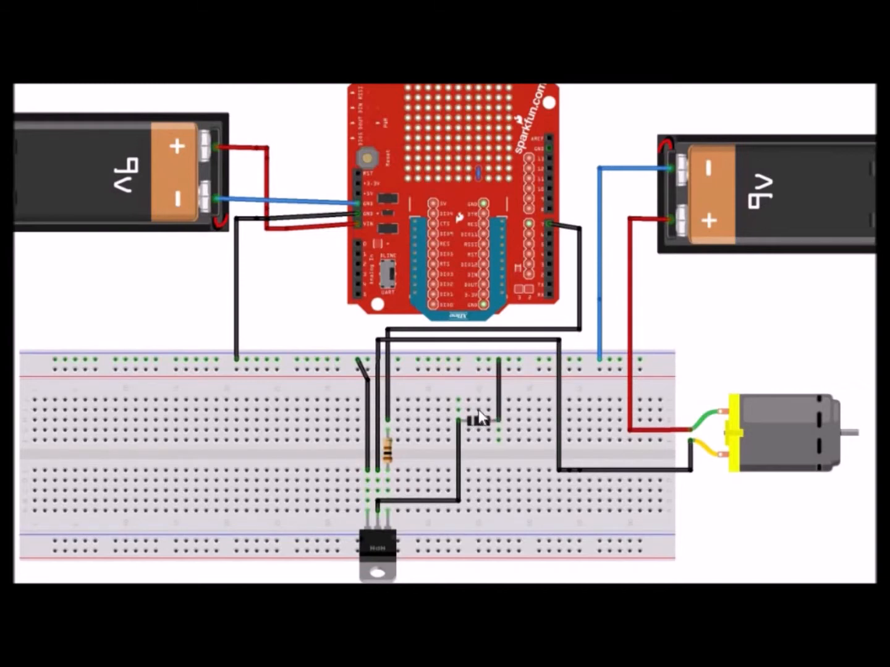
pyautogui.moveTo(469, 405)
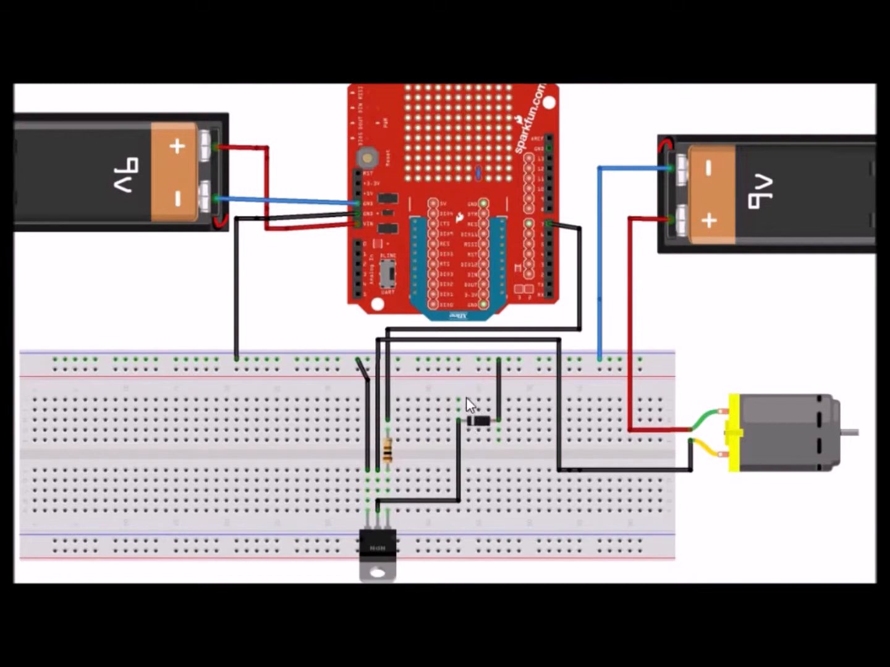
pyautogui.moveTo(503, 407)
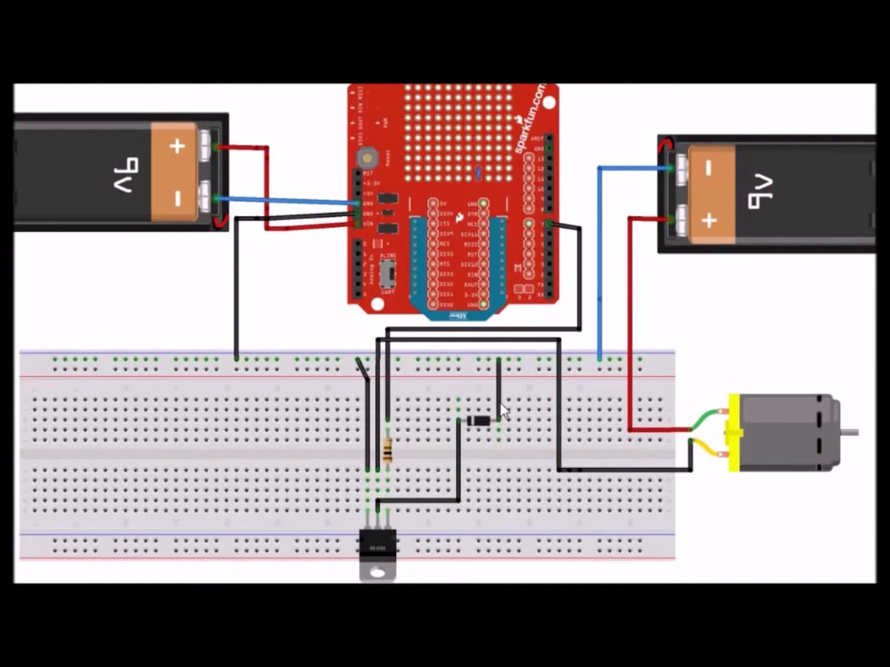
pyautogui.moveTo(528, 418)
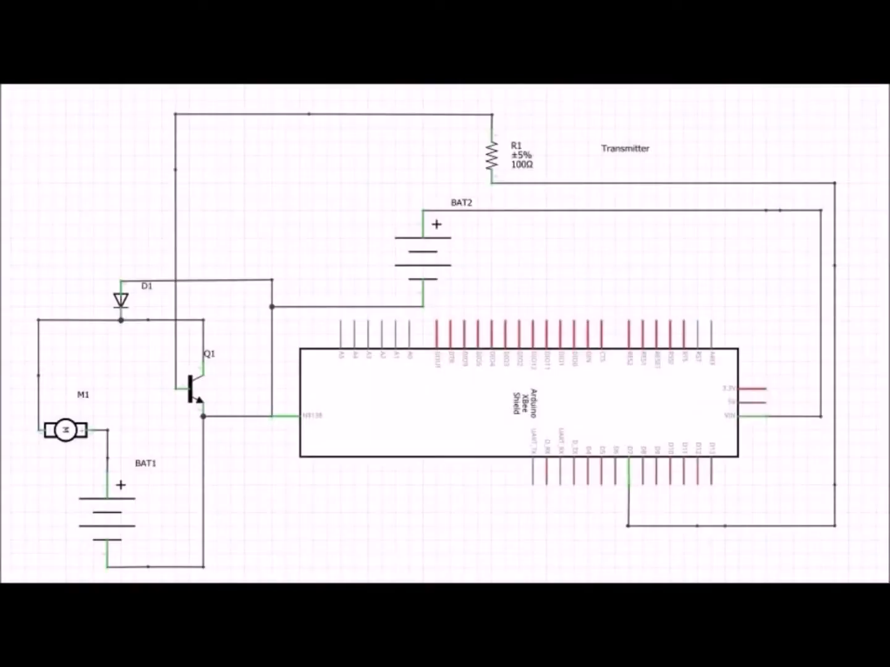
pyautogui.moveTo(255, 476)
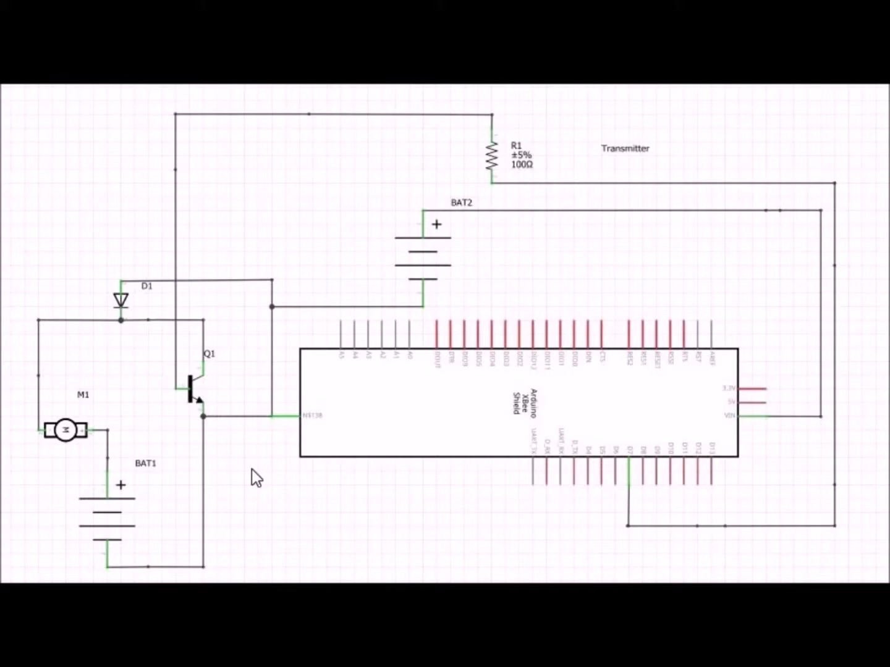
pyautogui.moveTo(441, 343)
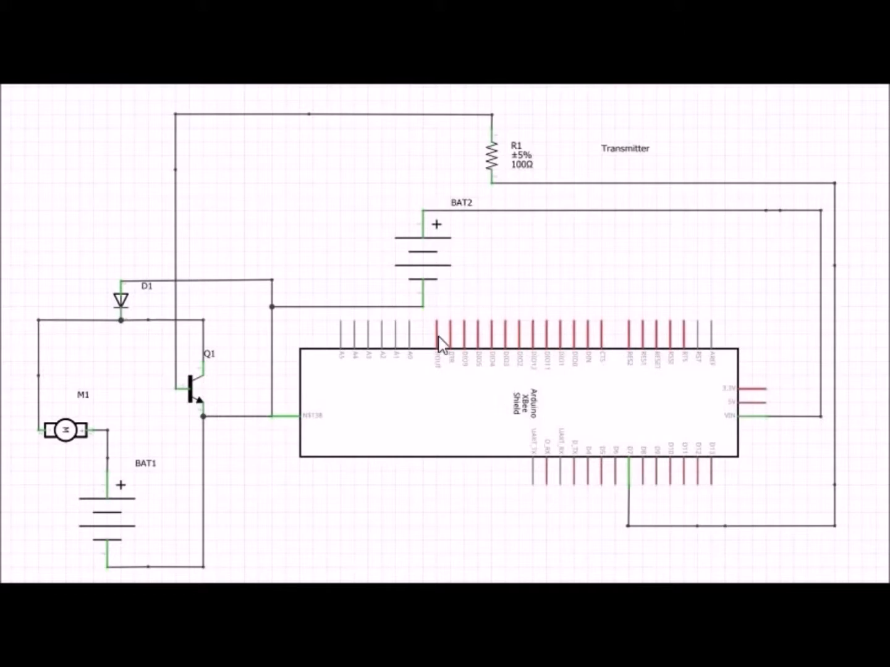
pyautogui.moveTo(456, 407)
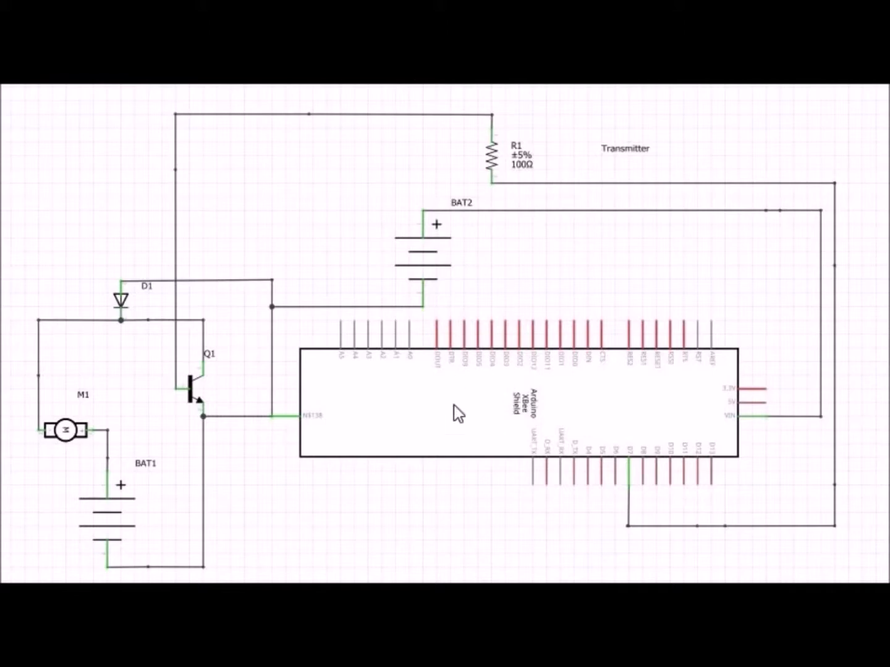
pyautogui.moveTo(494, 380)
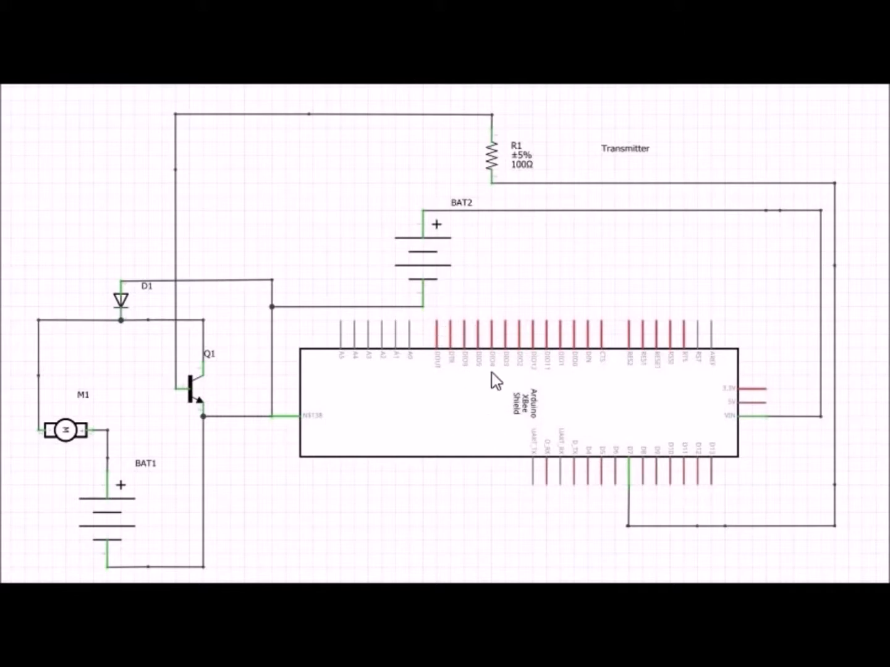
pyautogui.moveTo(259, 399)
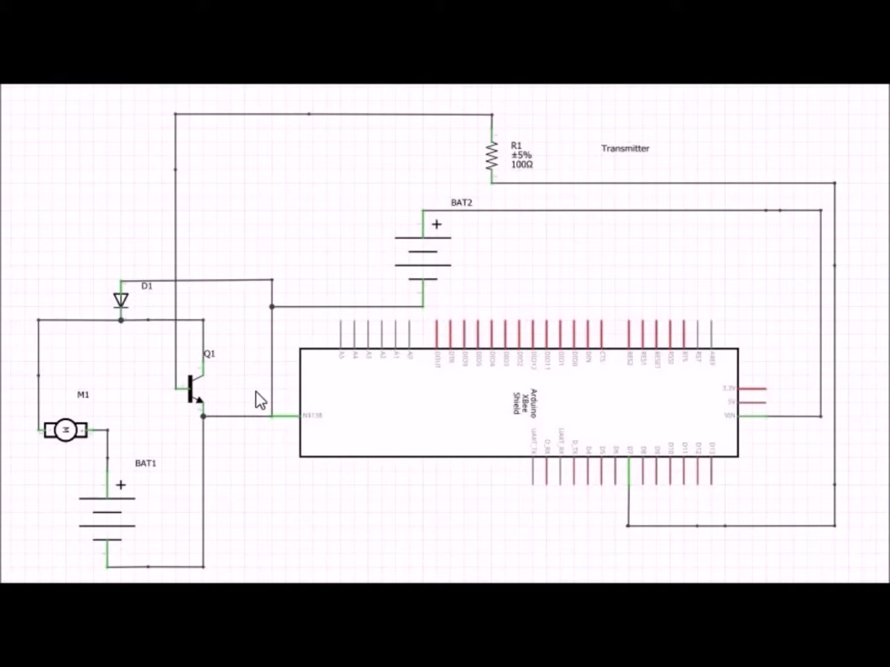
pyautogui.moveTo(198, 361)
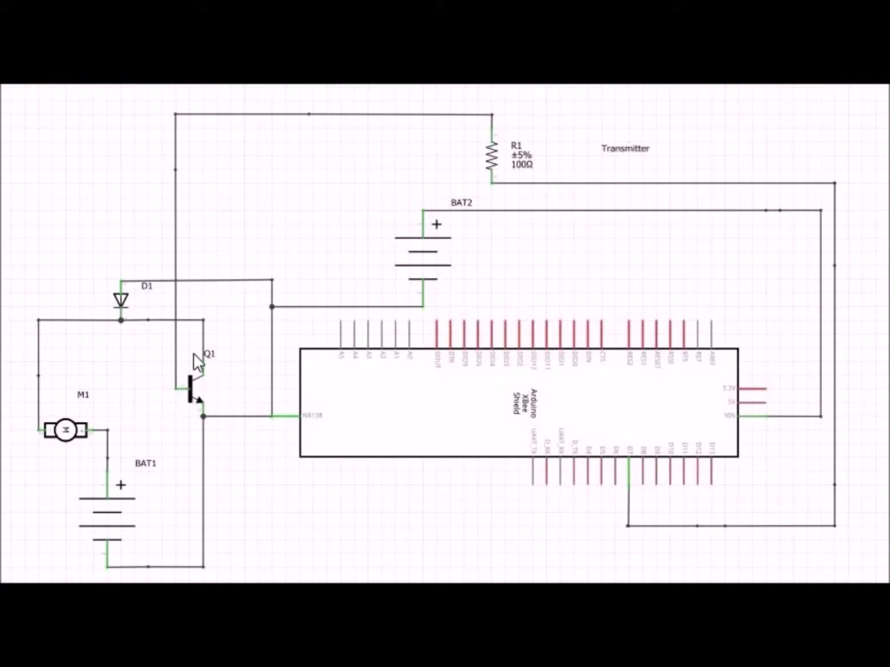
pyautogui.moveTo(226, 364)
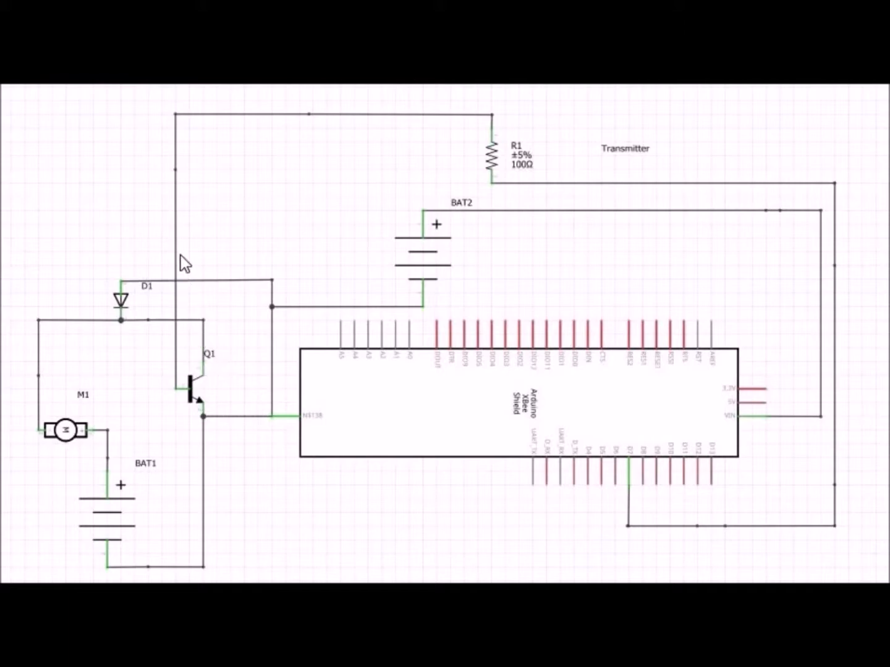
pyautogui.moveTo(180, 300)
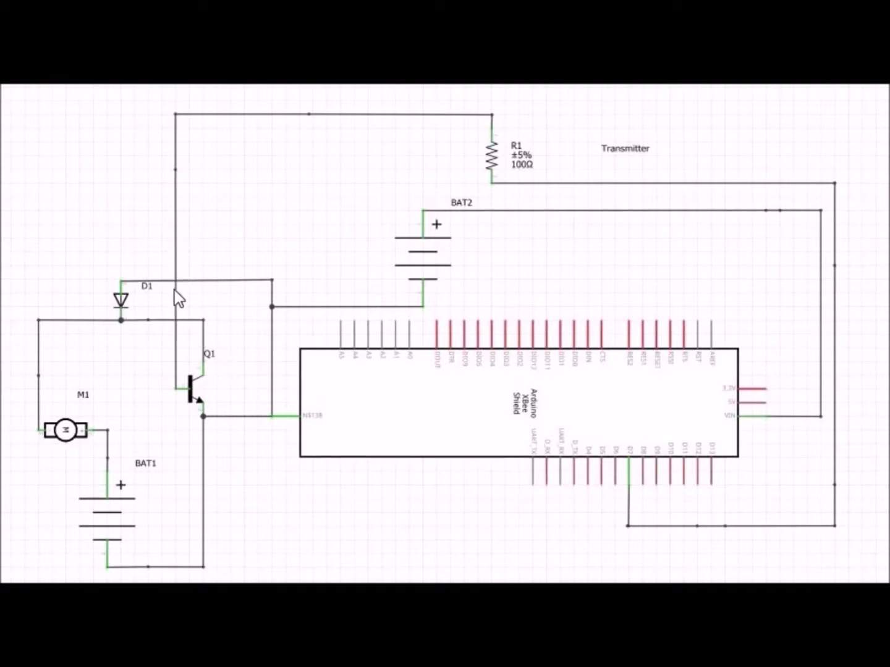
pyautogui.moveTo(378, 214)
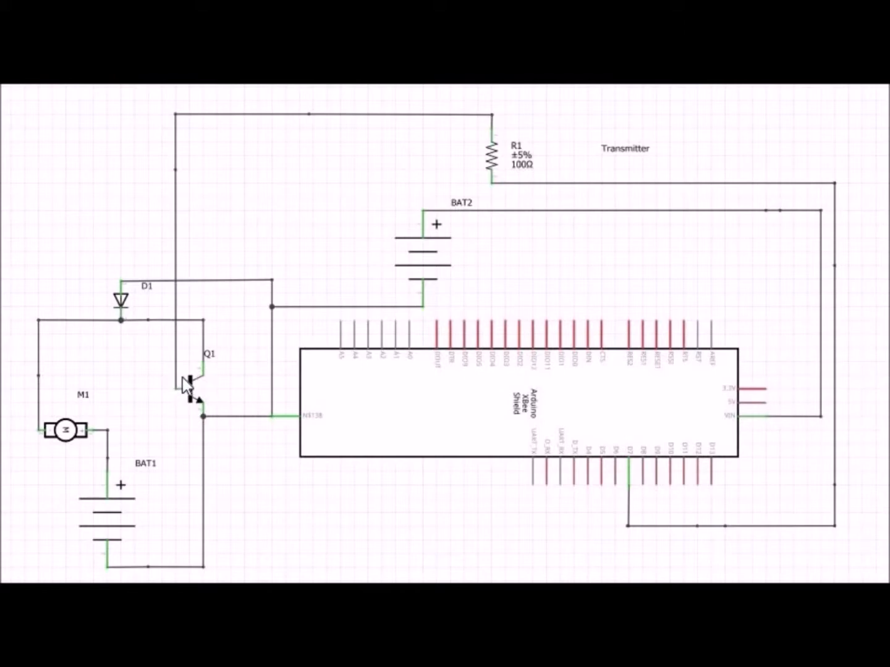
pyautogui.moveTo(151, 284)
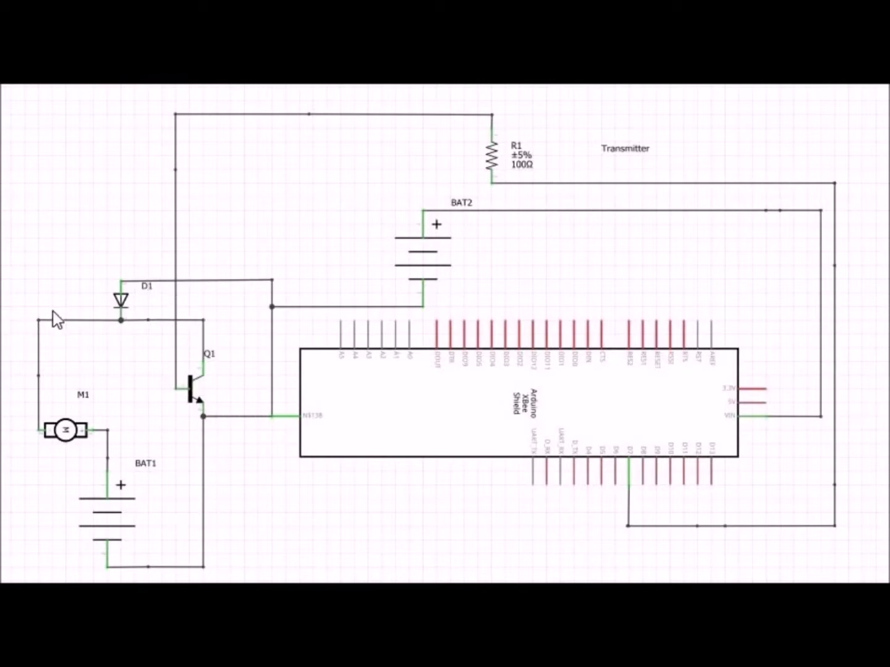
pyautogui.moveTo(70, 471)
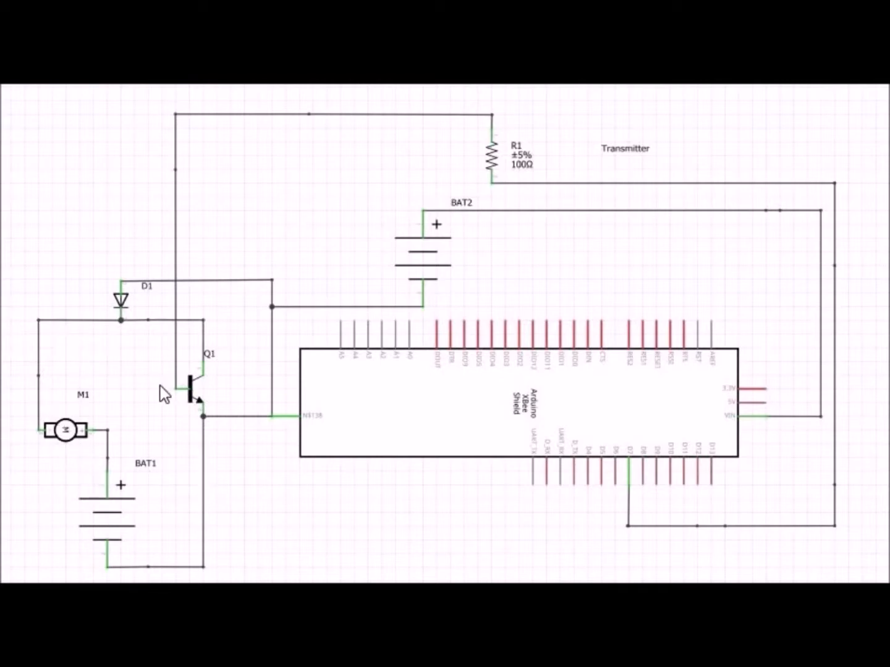
pyautogui.moveTo(185, 393)
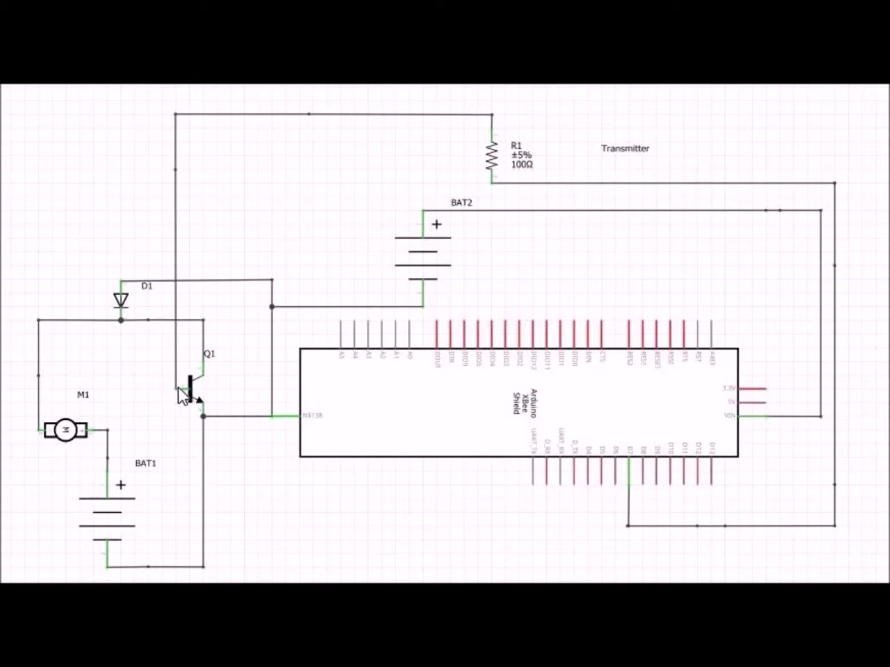
pyautogui.moveTo(207, 160)
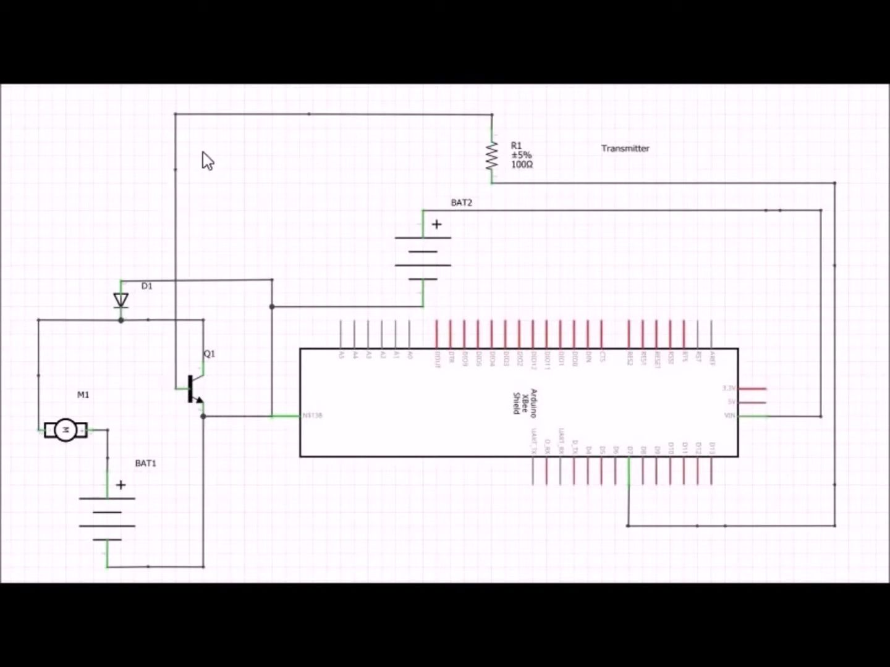
pyautogui.moveTo(146, 306)
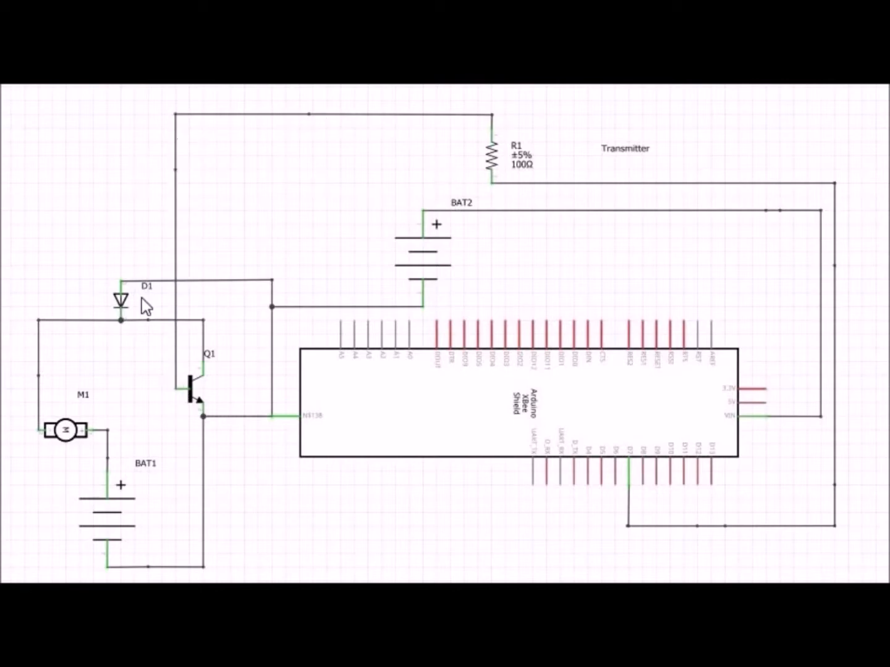
pyautogui.moveTo(673, 328)
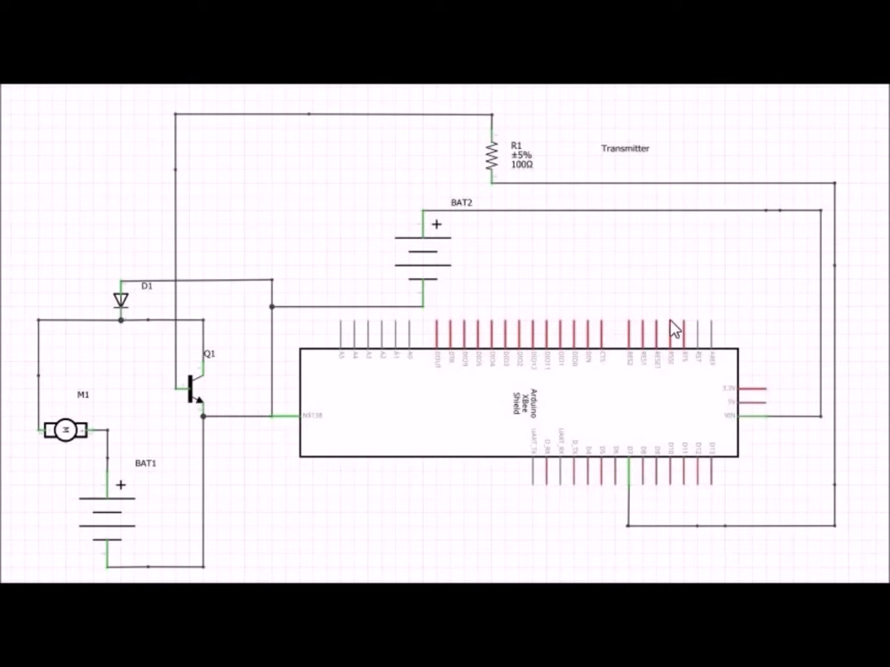
pyautogui.moveTo(165, 435)
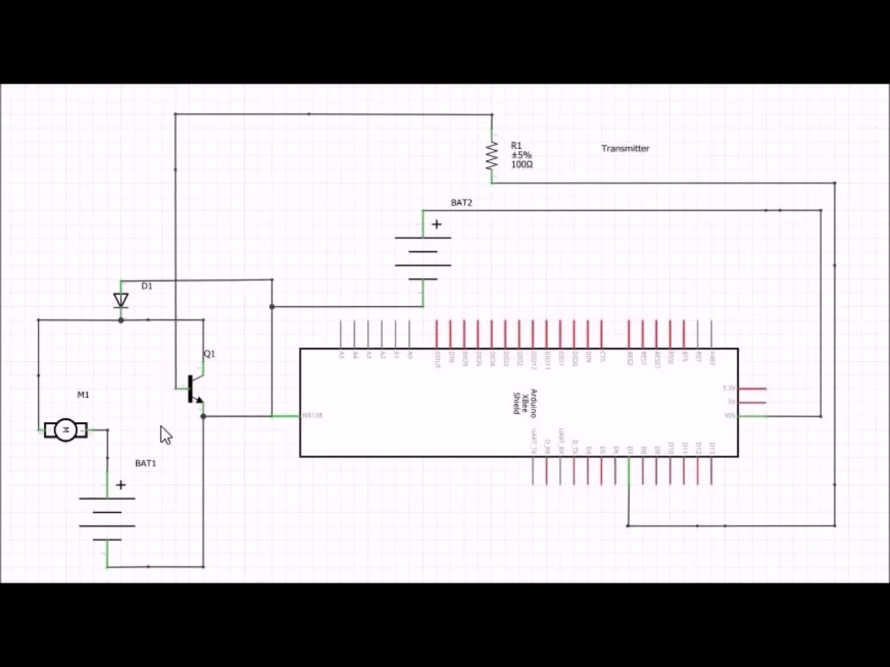
pyautogui.moveTo(198, 322)
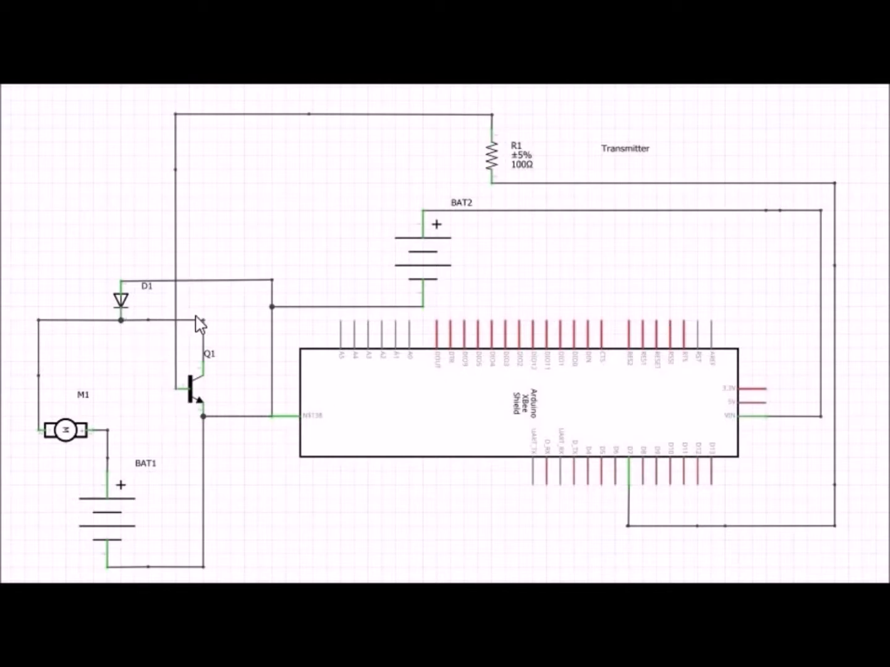
pyautogui.moveTo(210, 336)
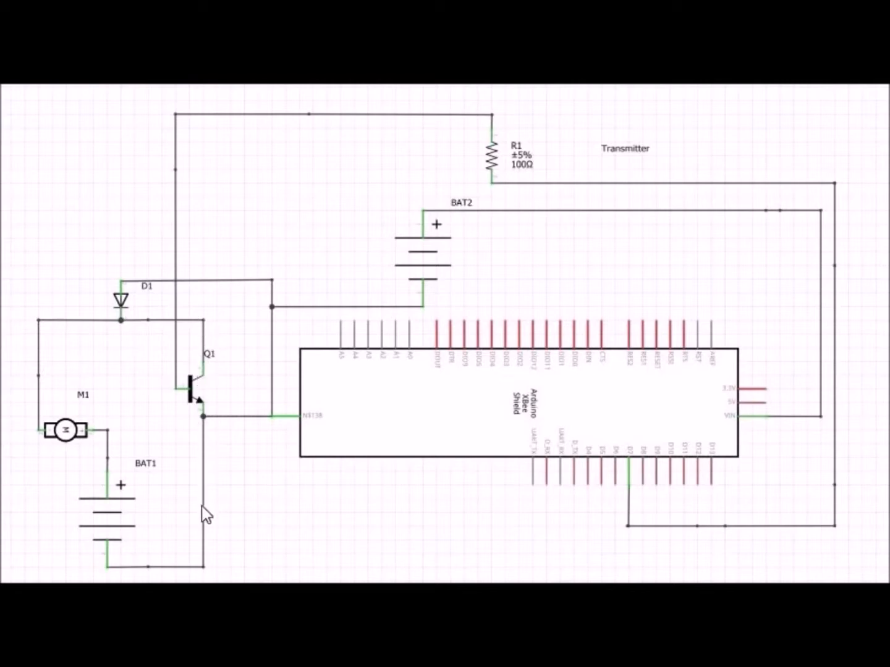
pyautogui.moveTo(55, 426)
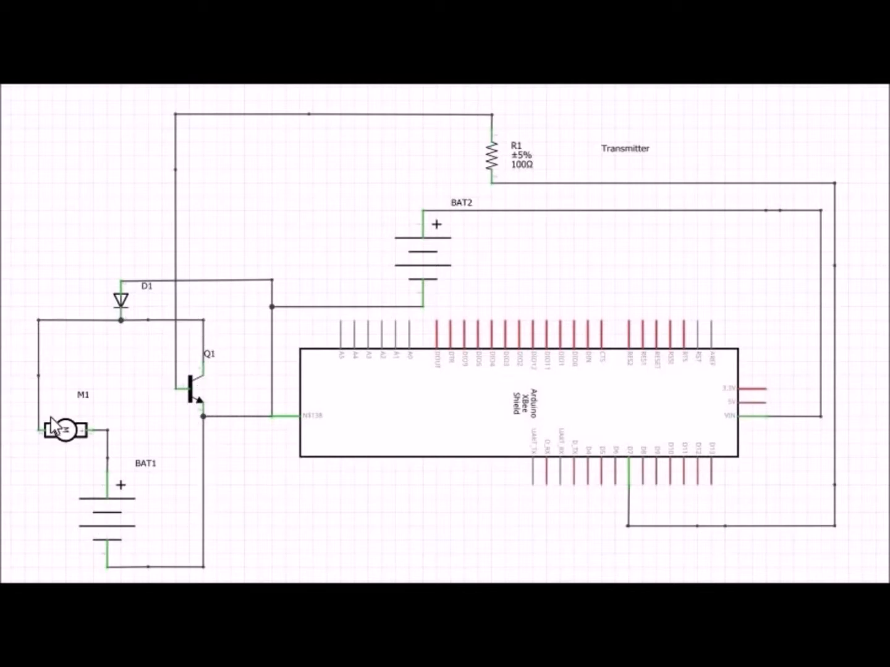
pyautogui.moveTo(78, 453)
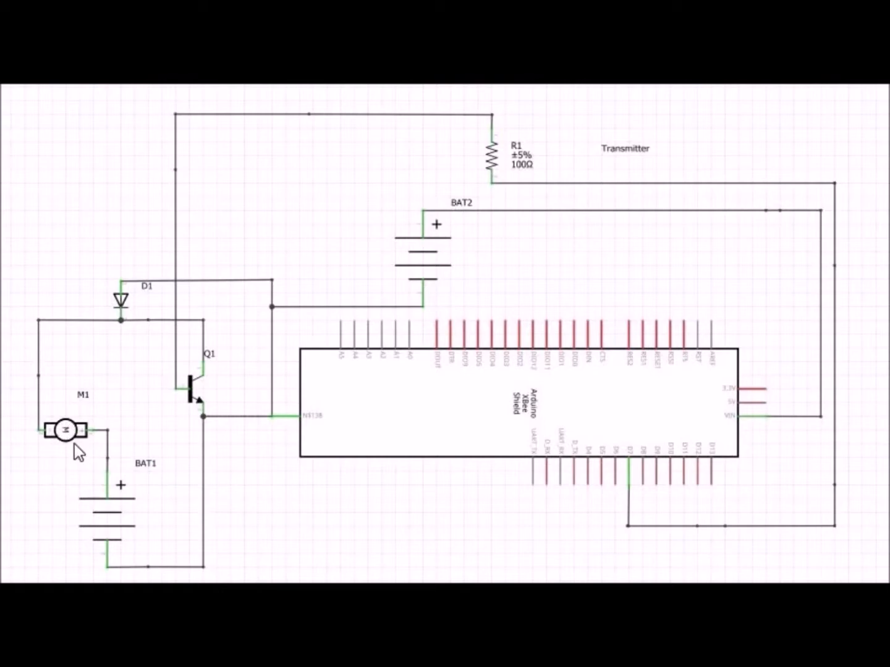
pyautogui.moveTo(434, 276)
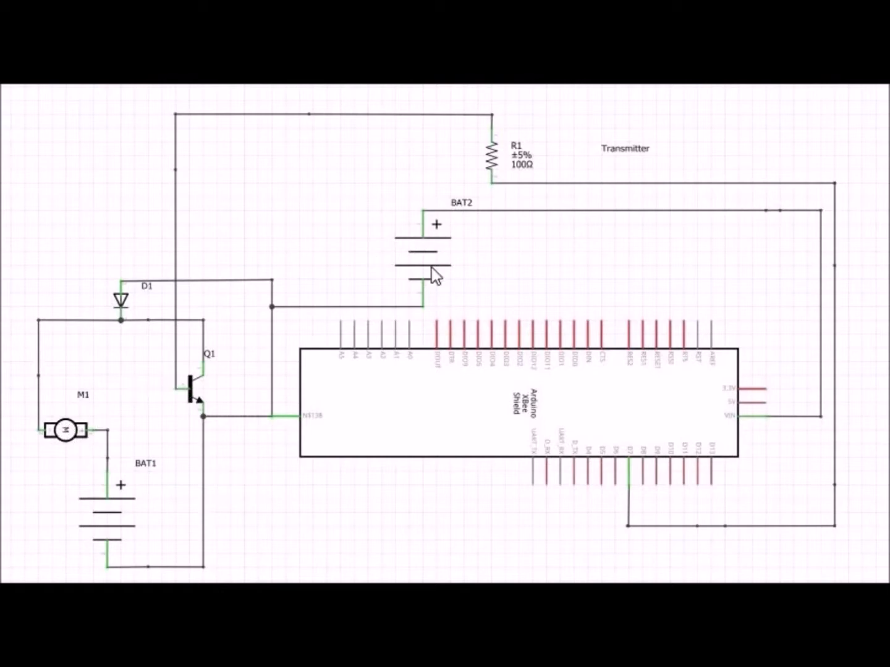
pyautogui.moveTo(127, 429)
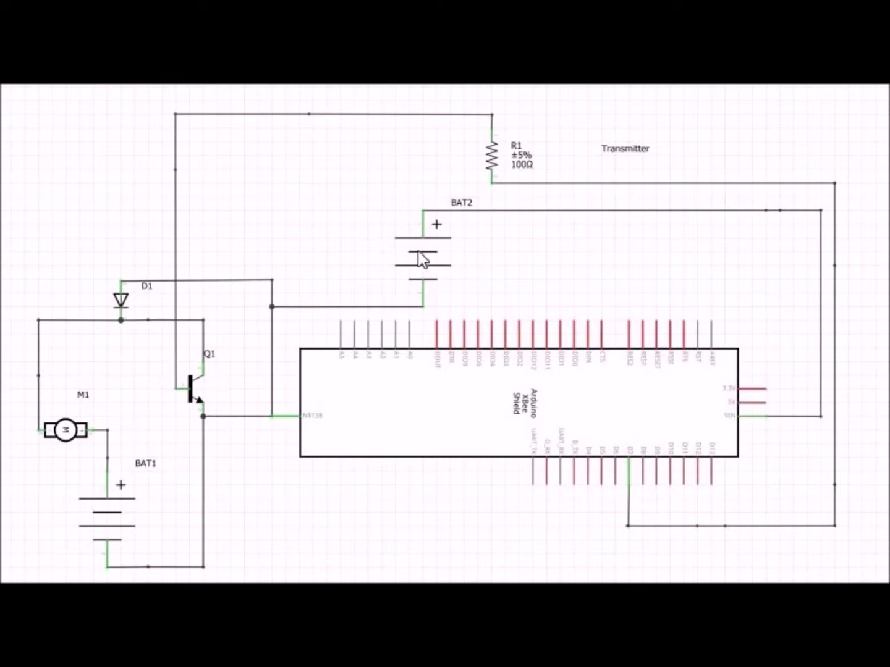
pyautogui.moveTo(433, 259)
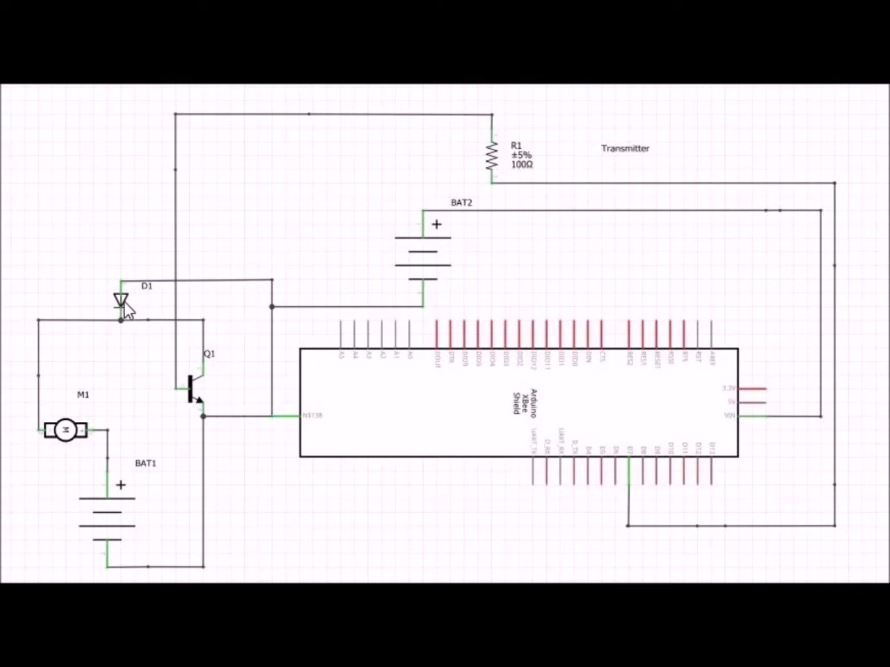
pyautogui.moveTo(411, 316)
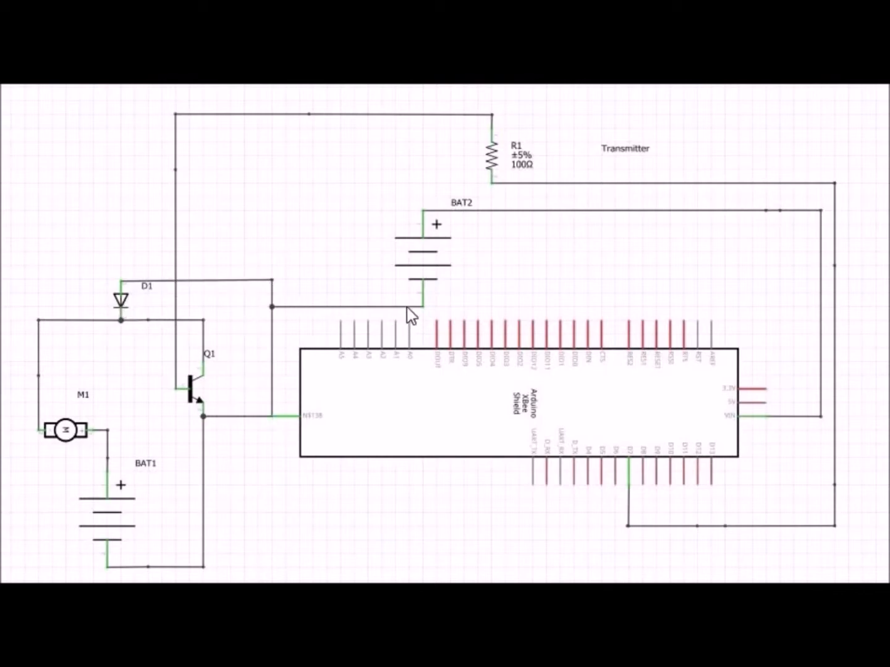
pyautogui.moveTo(209, 450)
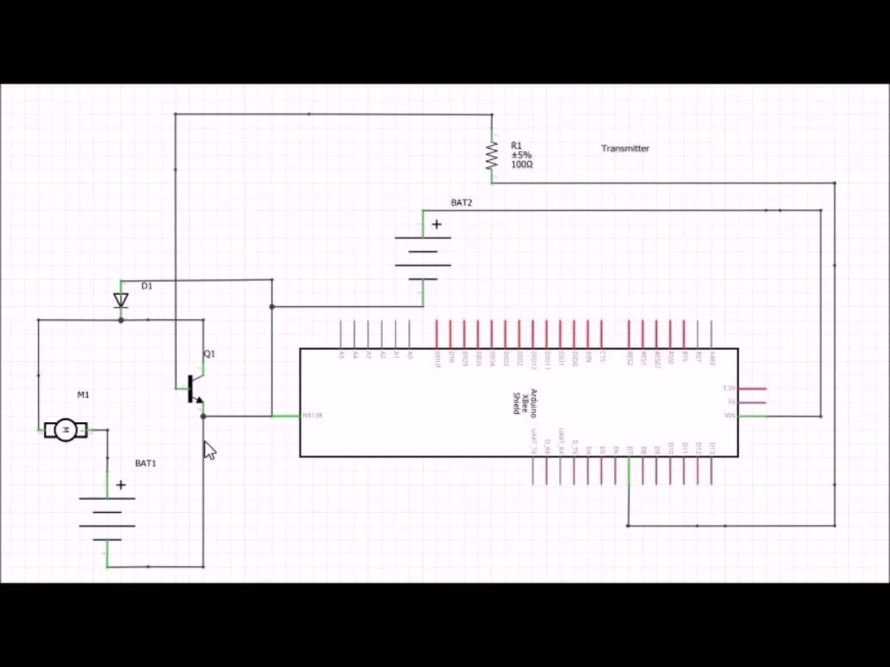
pyautogui.moveTo(268, 336)
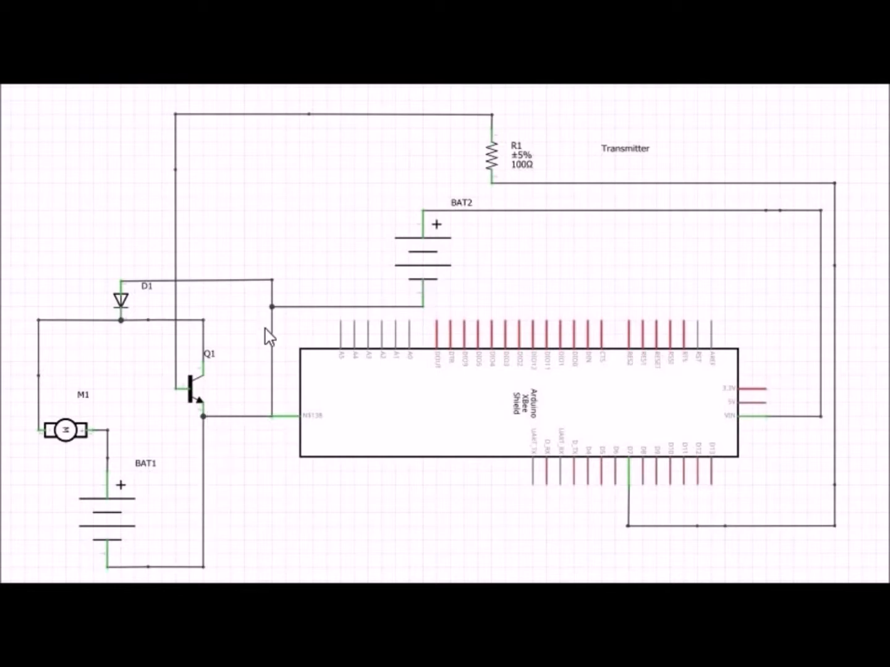
pyautogui.moveTo(264, 343)
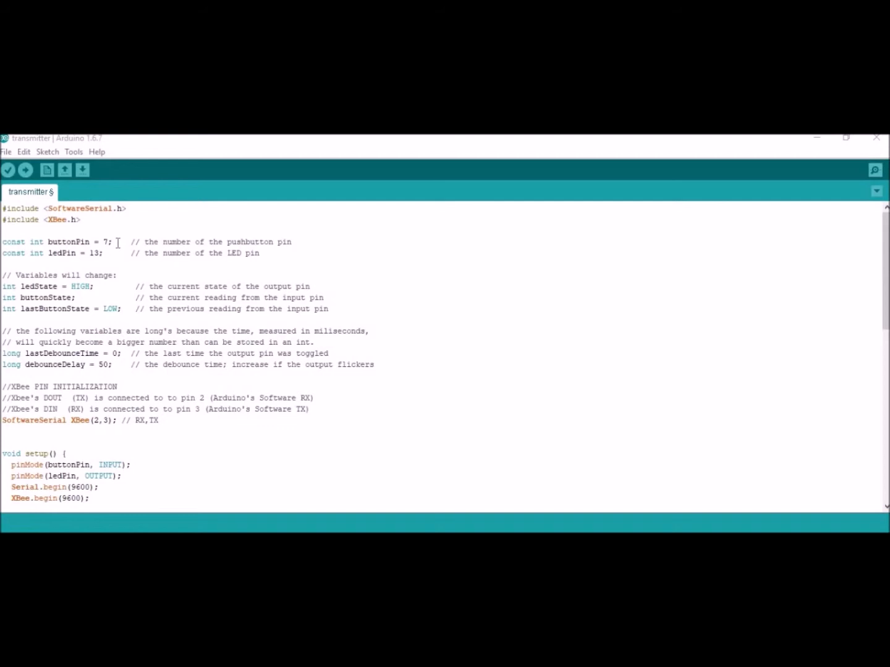
pyautogui.moveTo(469, 300)
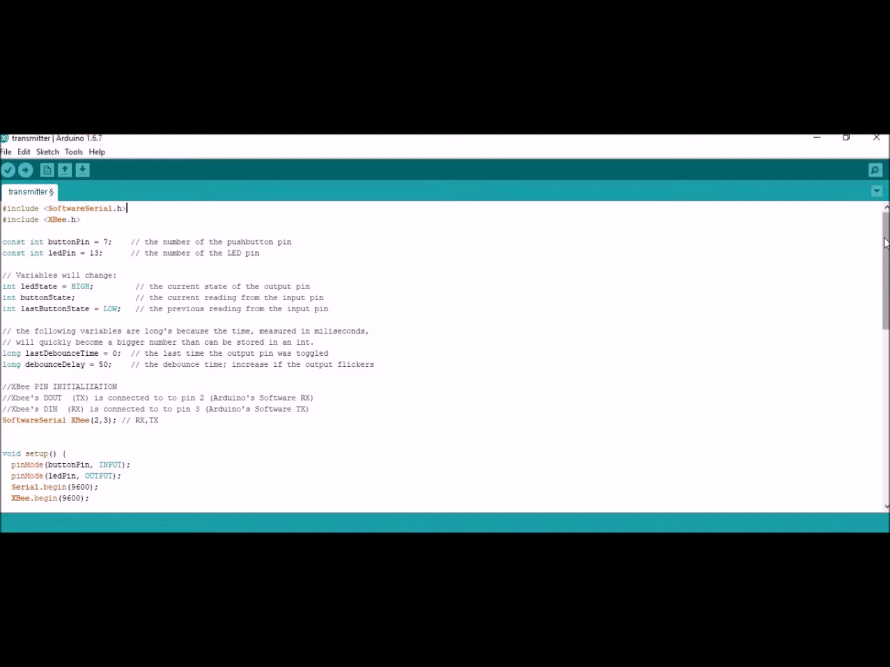
pyautogui.scroll(-3)
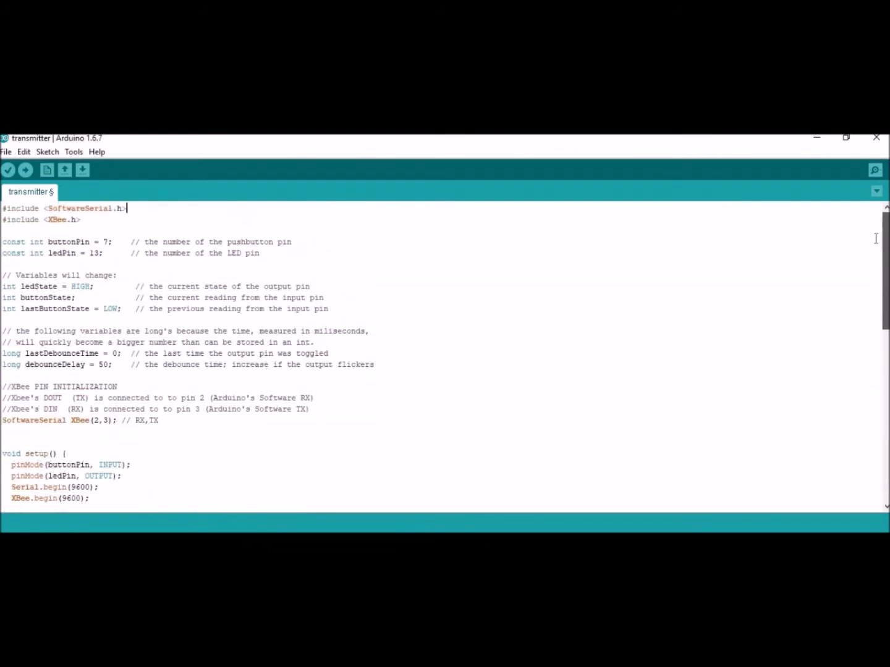
pyautogui.scroll(-3)
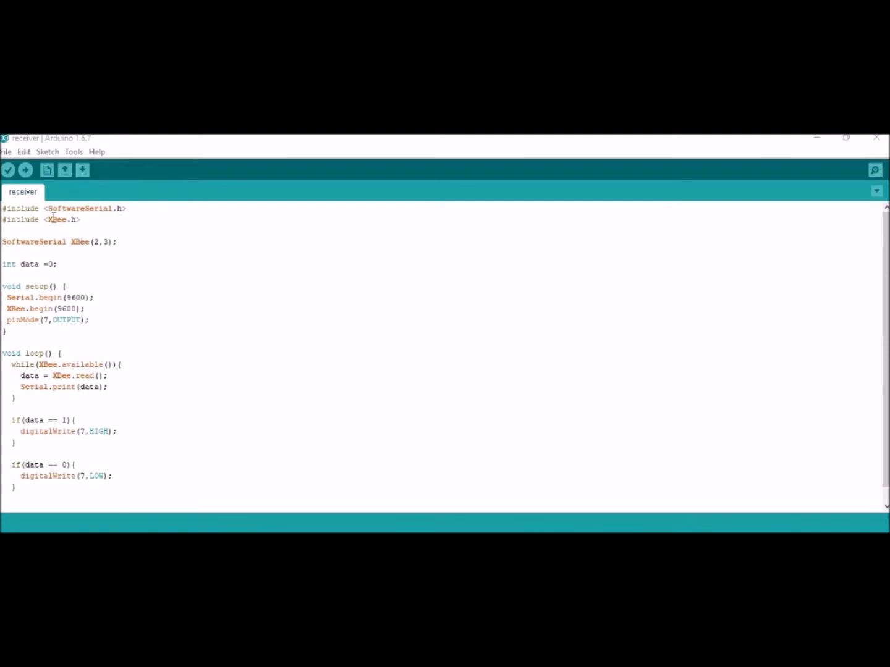
pyautogui.moveTo(35, 235)
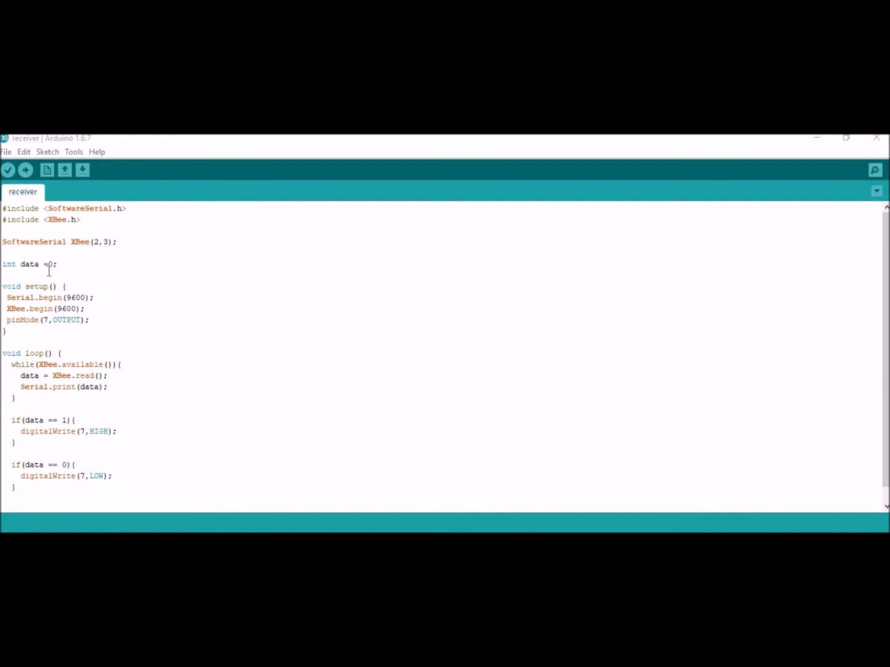
pyautogui.moveTo(62, 423)
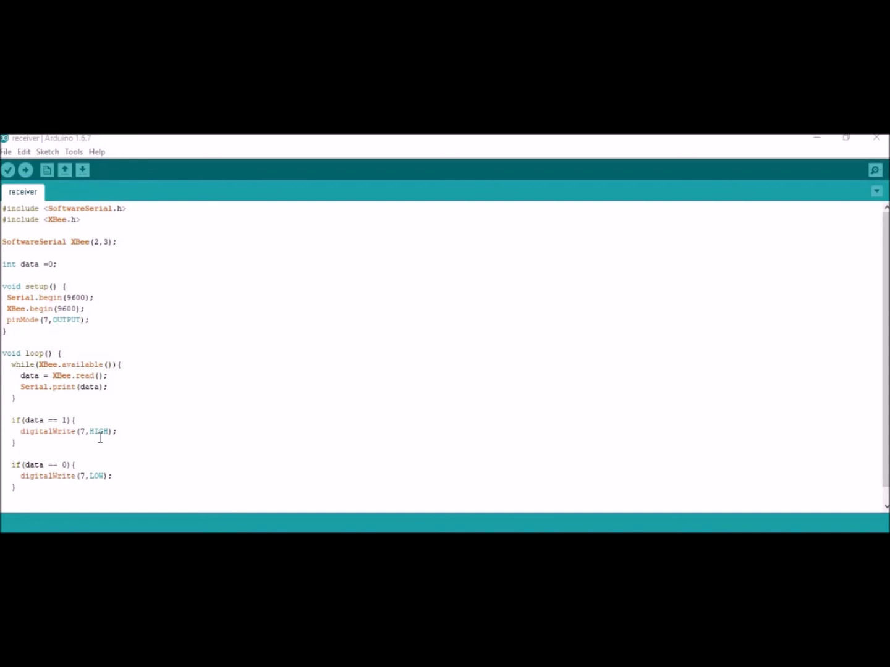
pyautogui.moveTo(98, 439)
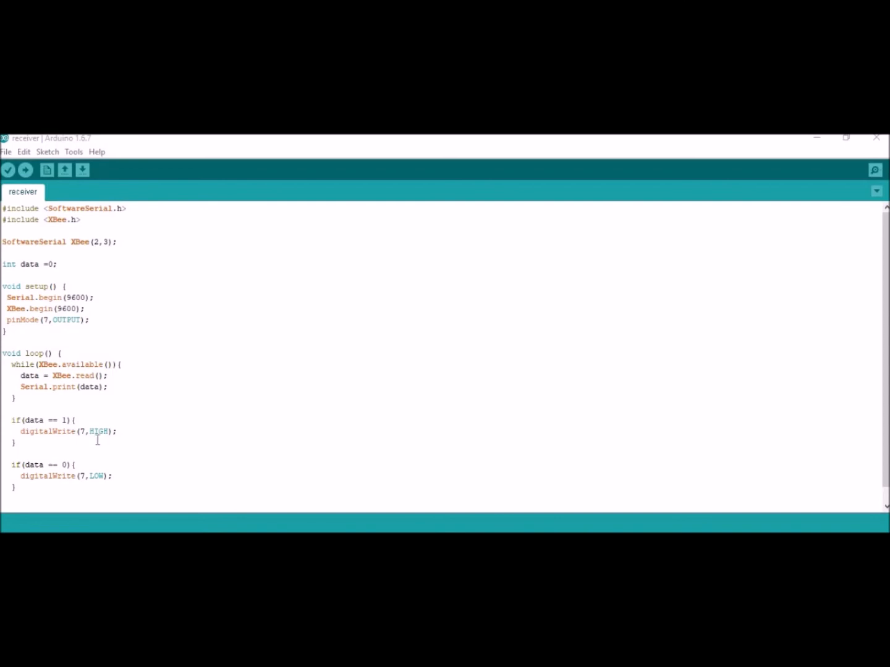
pyautogui.moveTo(28, 467)
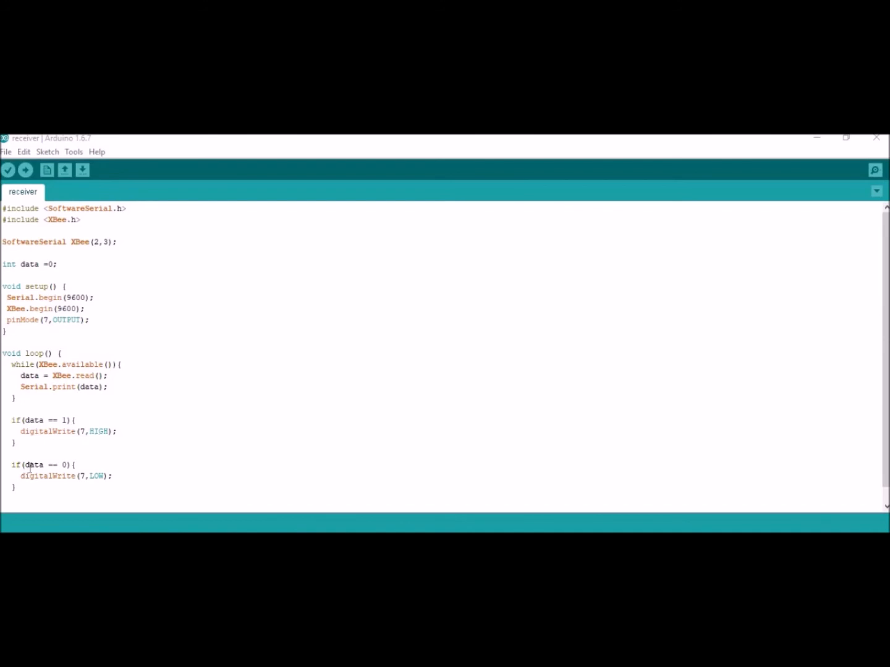
pyautogui.moveTo(95, 475)
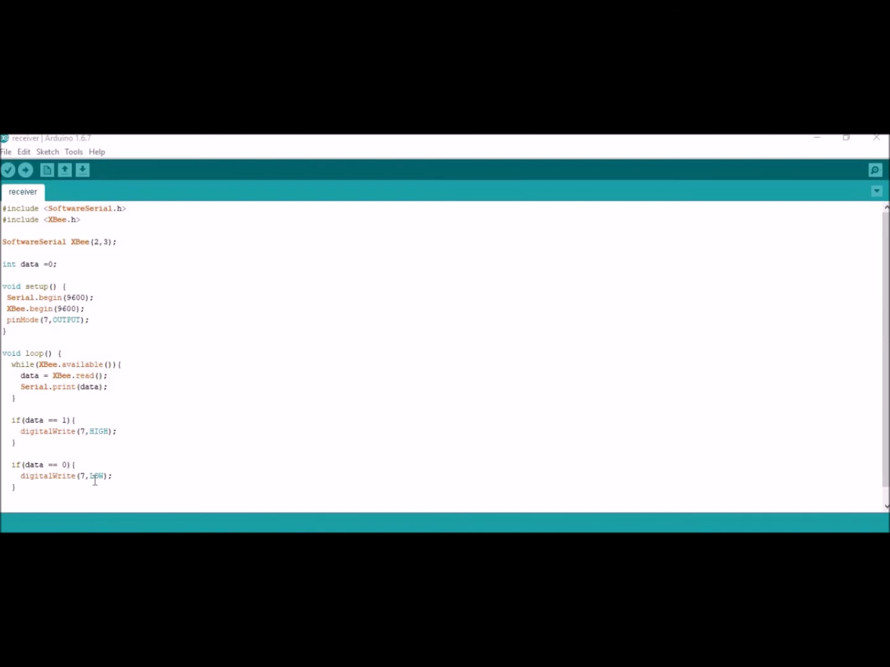
pyautogui.moveTo(184, 352)
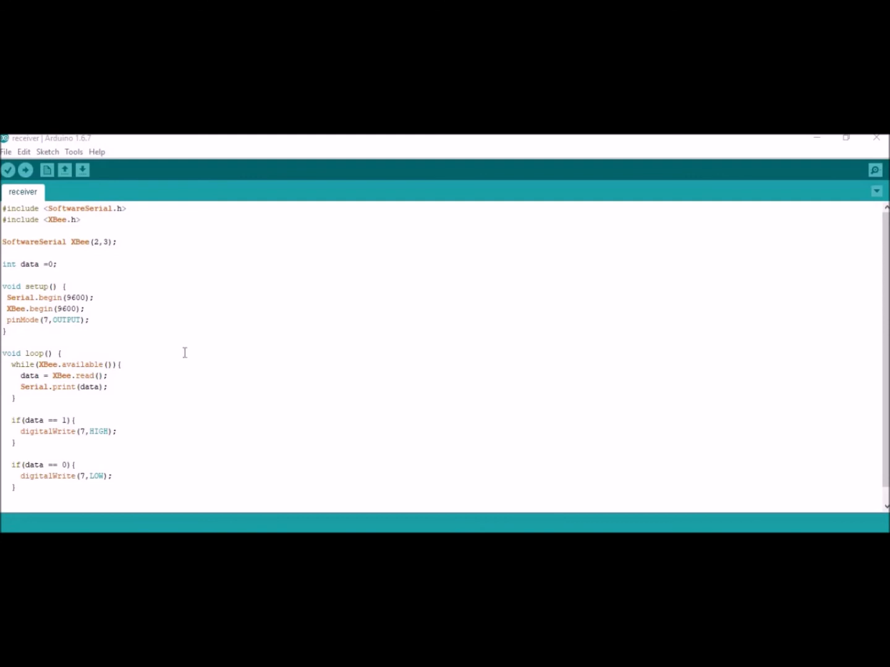